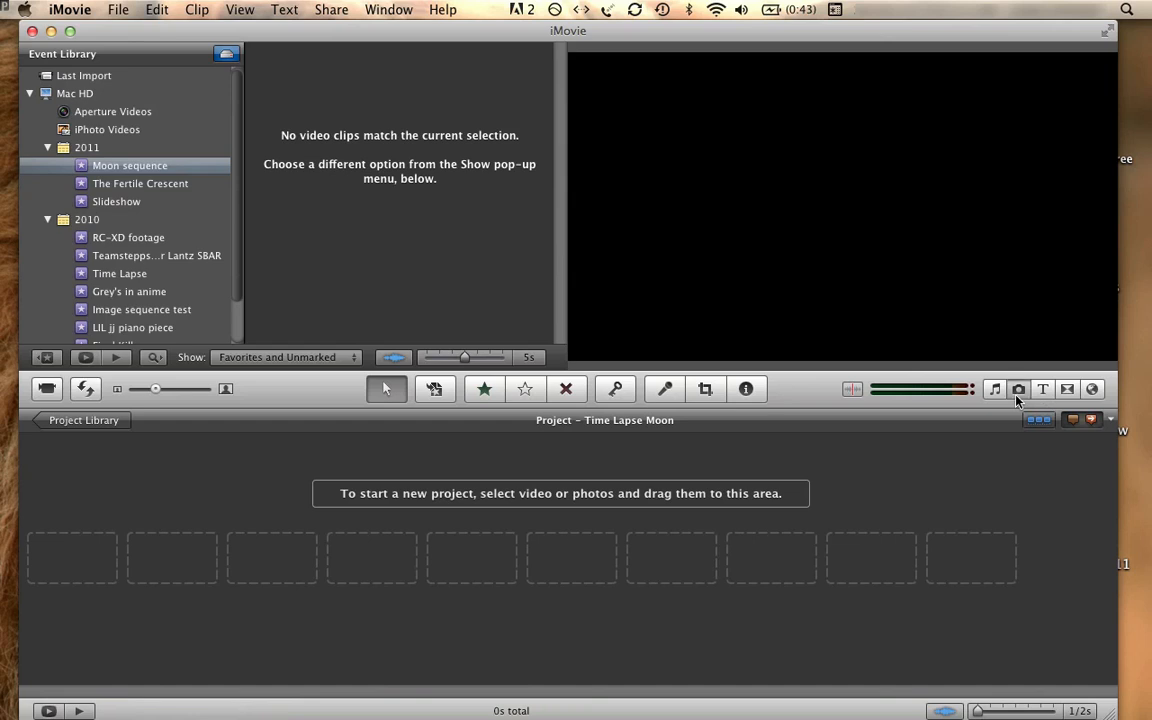
Show the iPhoto events in the photo browser beside the empty project
left_click(1016, 388)
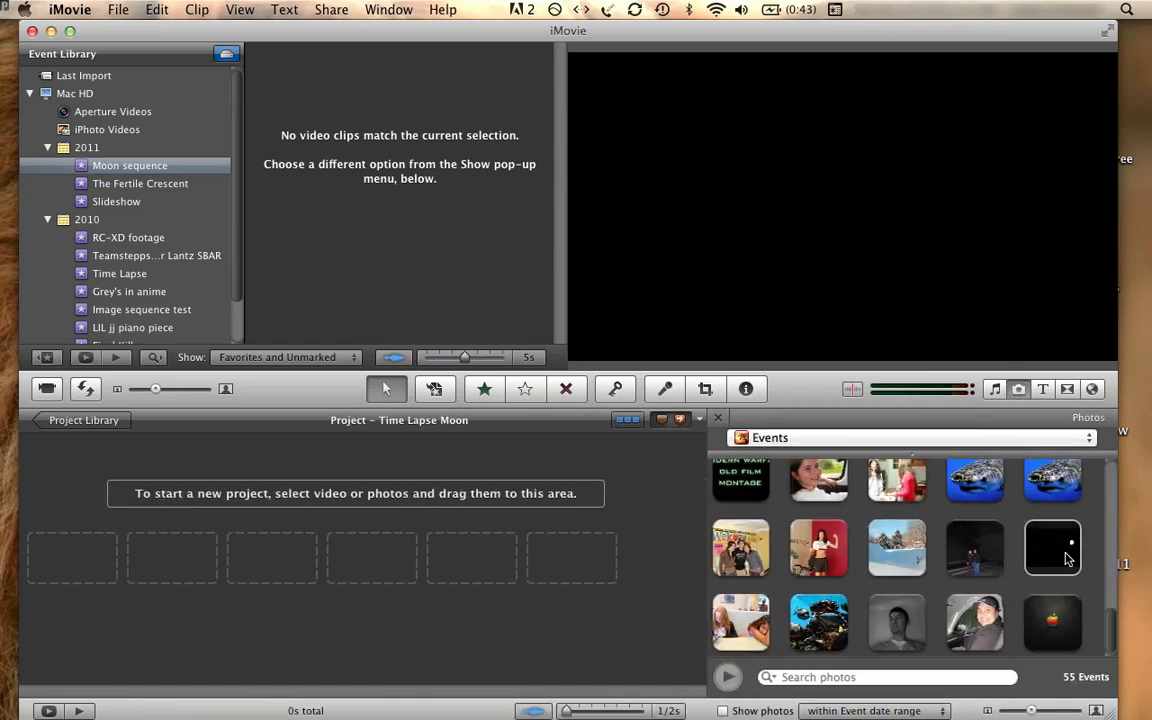
mouse_move(1050, 564)
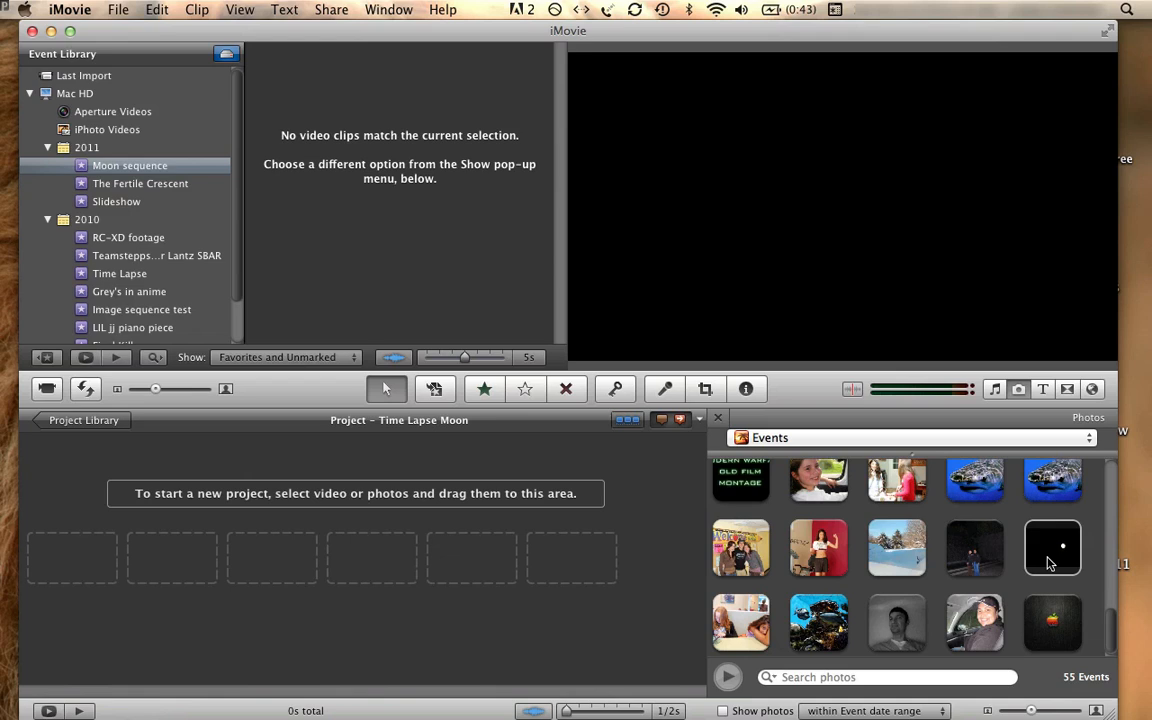
mouse_move(1052, 556)
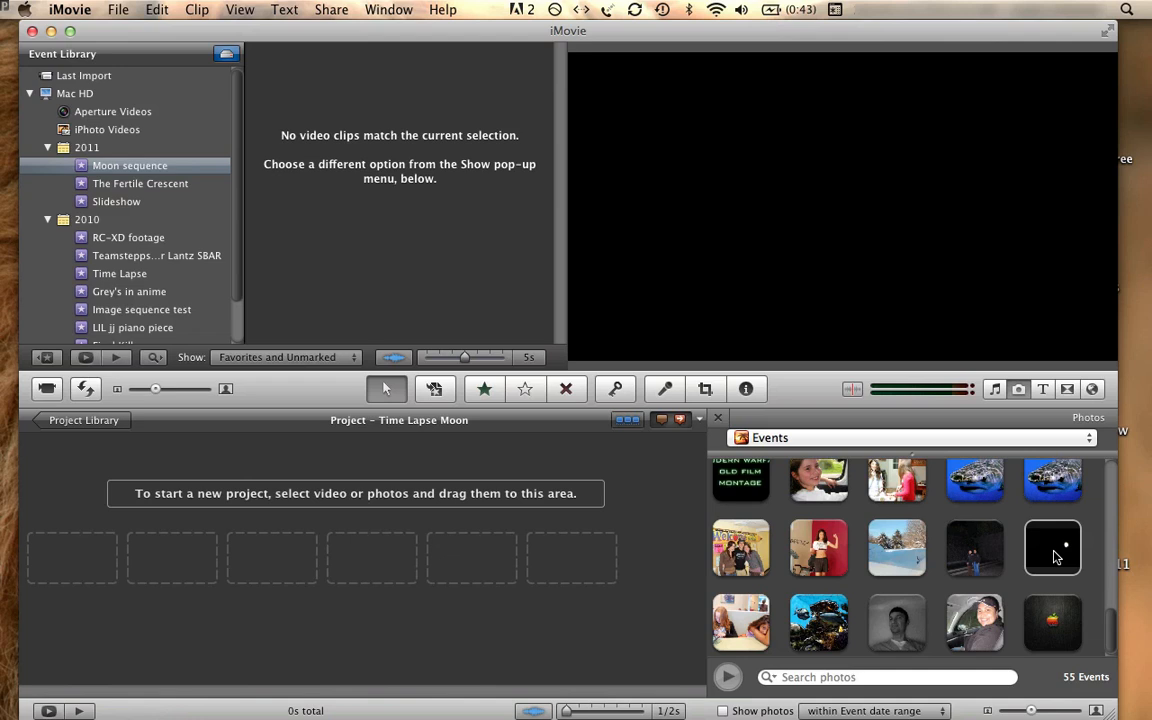
mouse_move(822, 532)
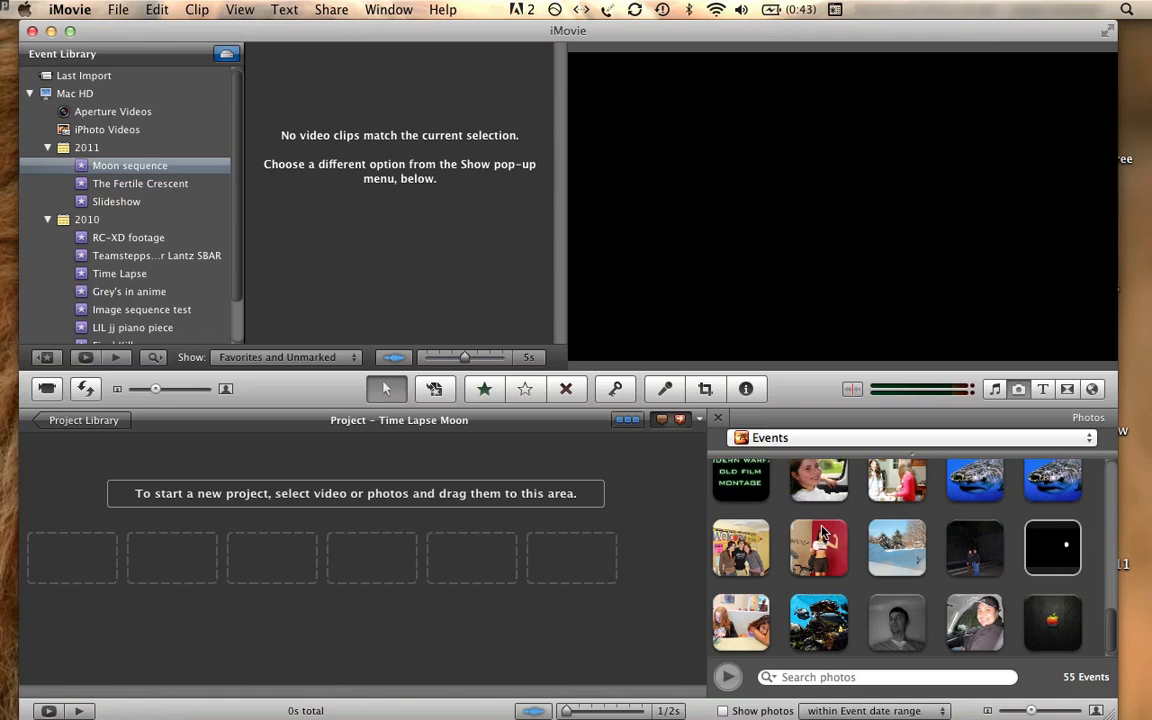
Add the moon photo sequence to the project, hide the photo browser and skim the timeline
left_click_drag(1052, 548, 90, 558)
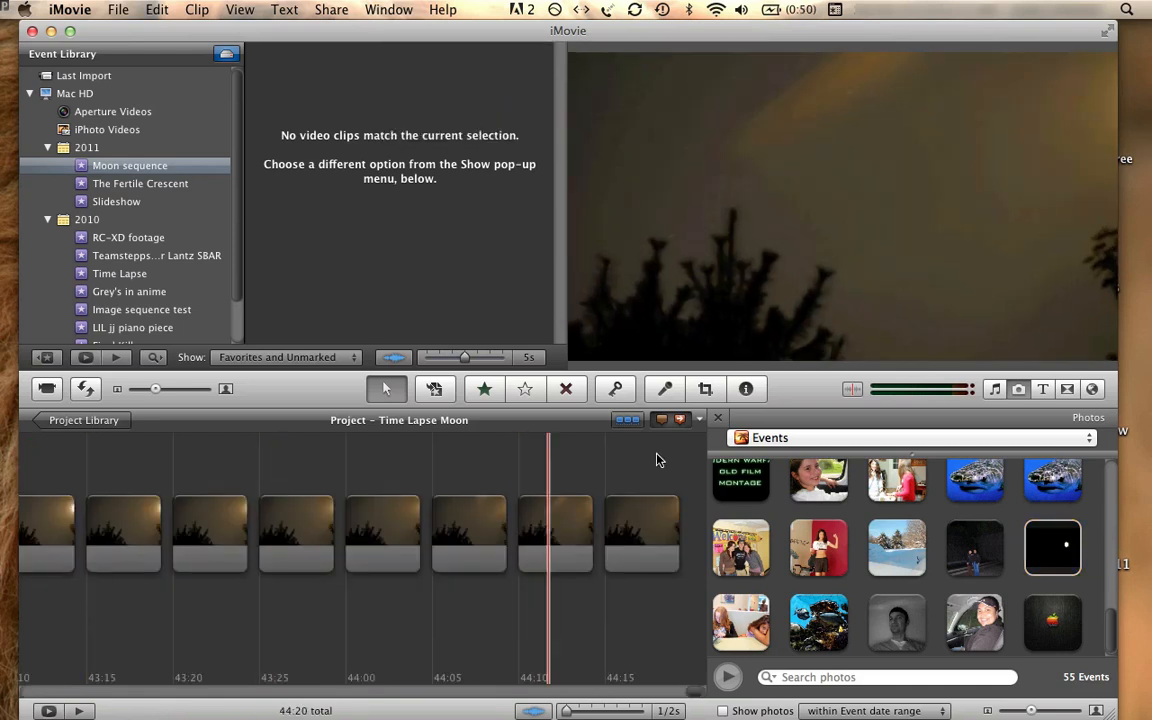
left_click(716, 418)
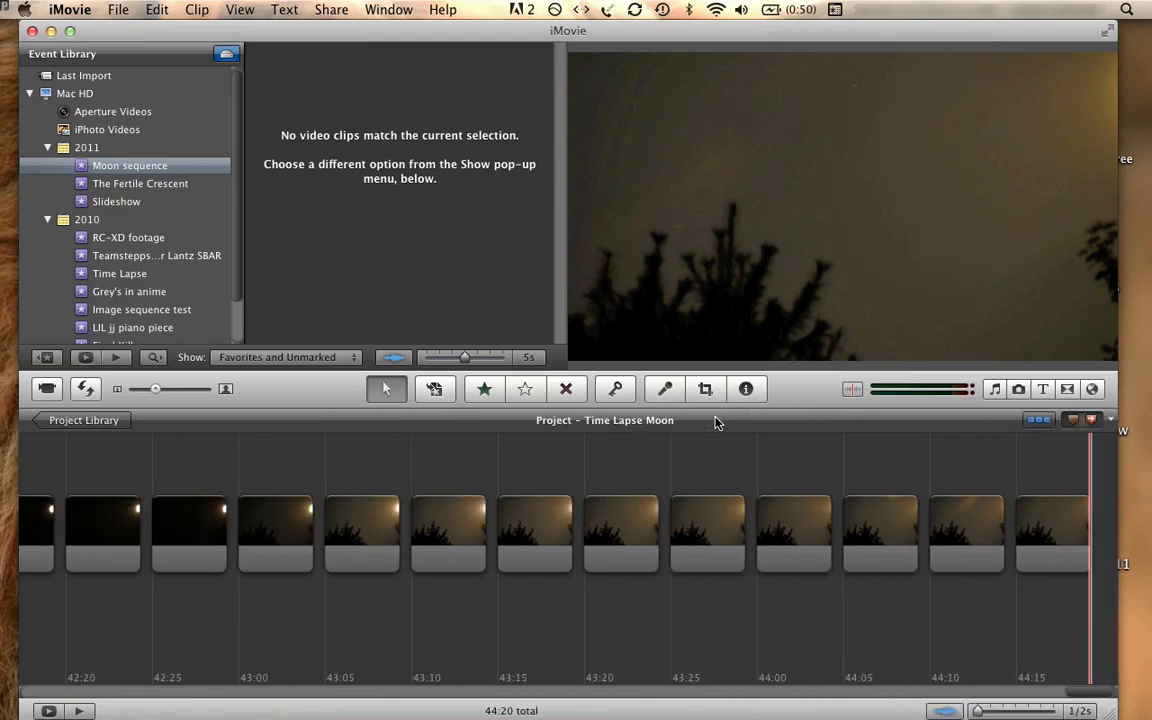
left_click(268, 482)
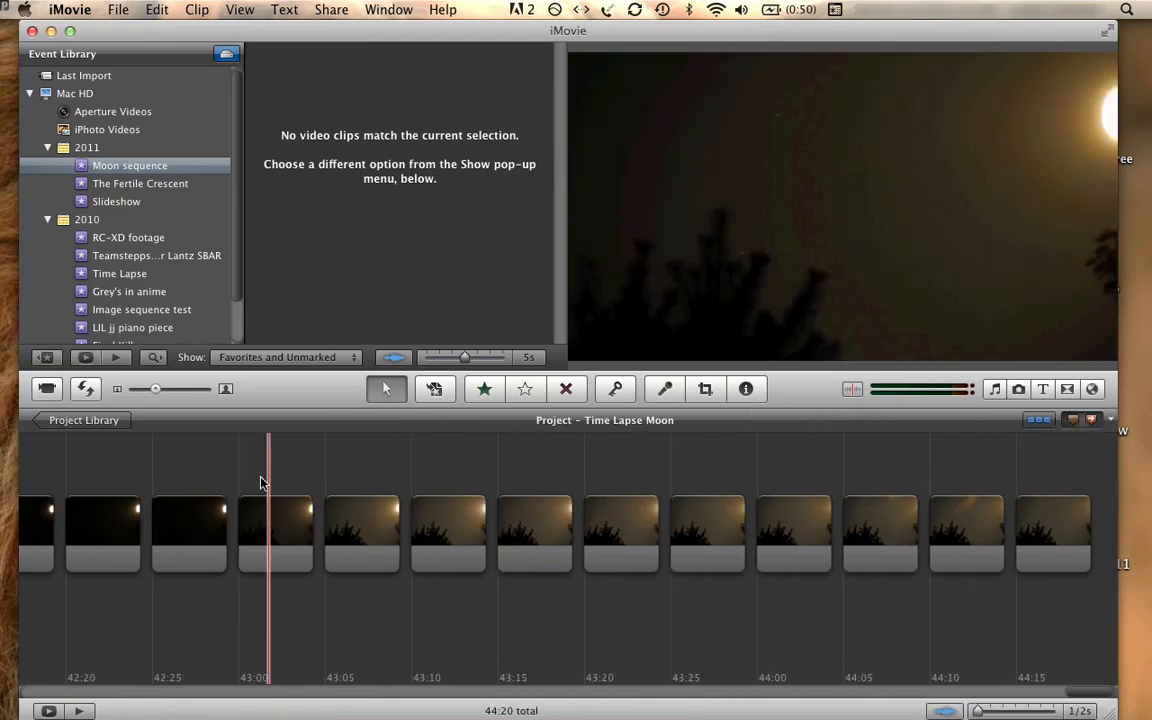
left_click(410, 550)
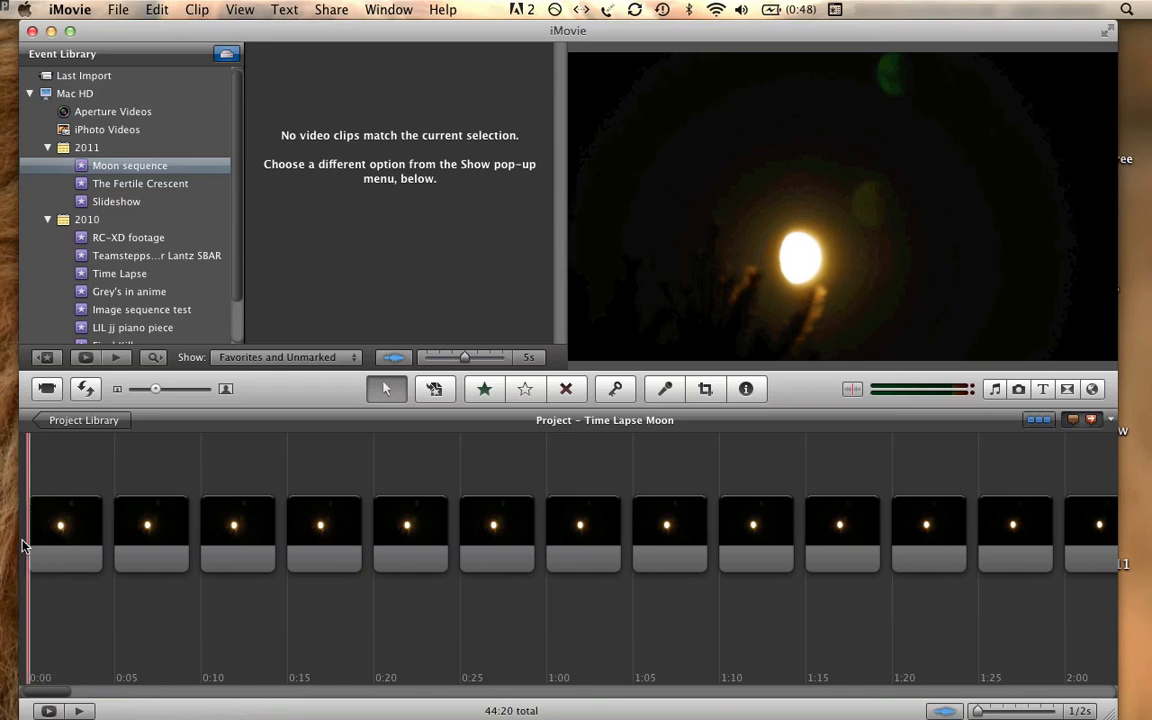
mouse_move(34, 500)
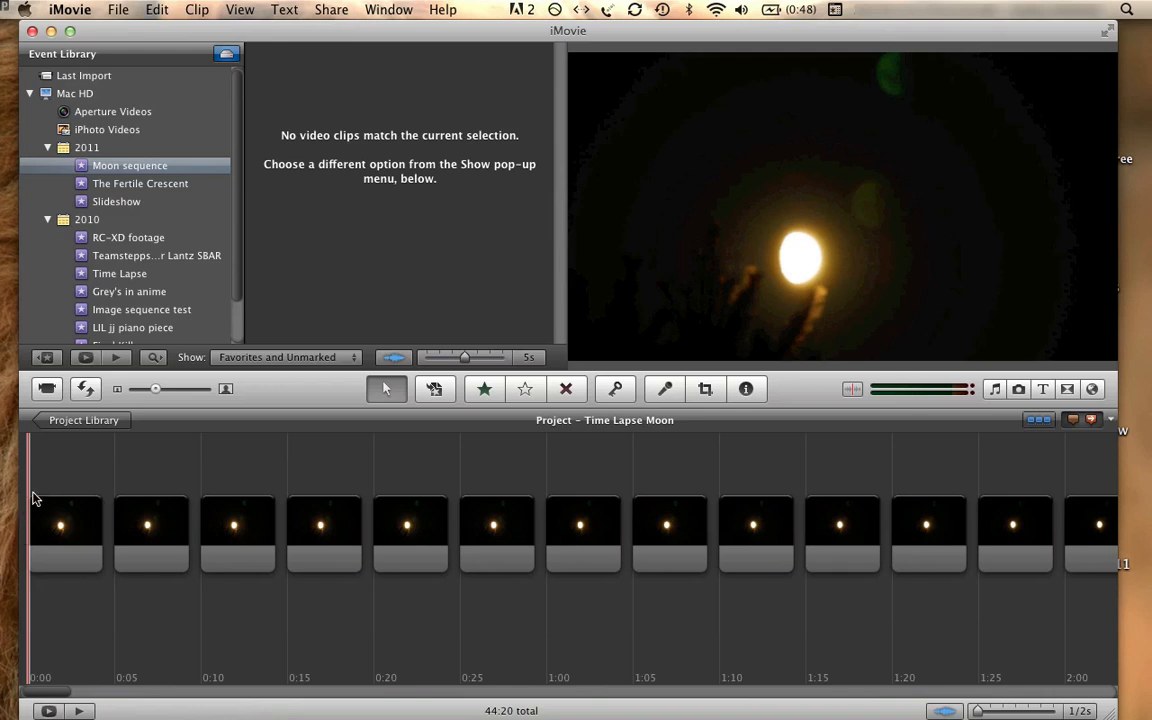
Select all 268 photo clips and set their cropping to Fit instead of Ken Burns
key("cmd+a")
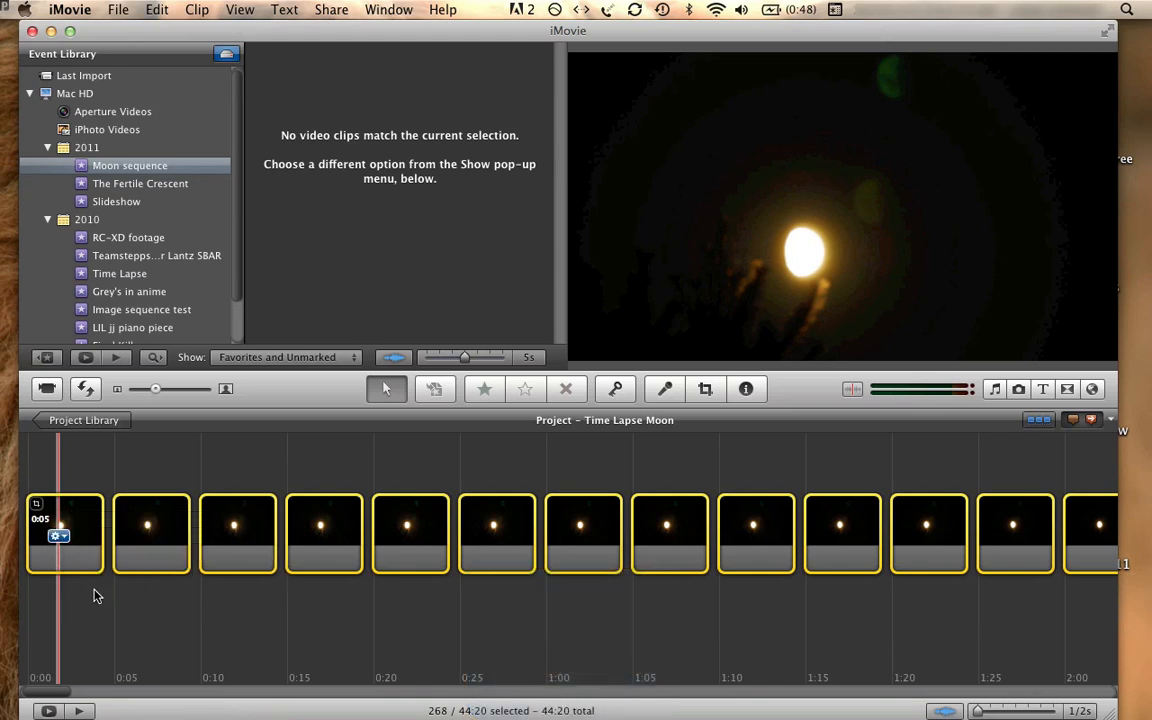
left_click(704, 388)
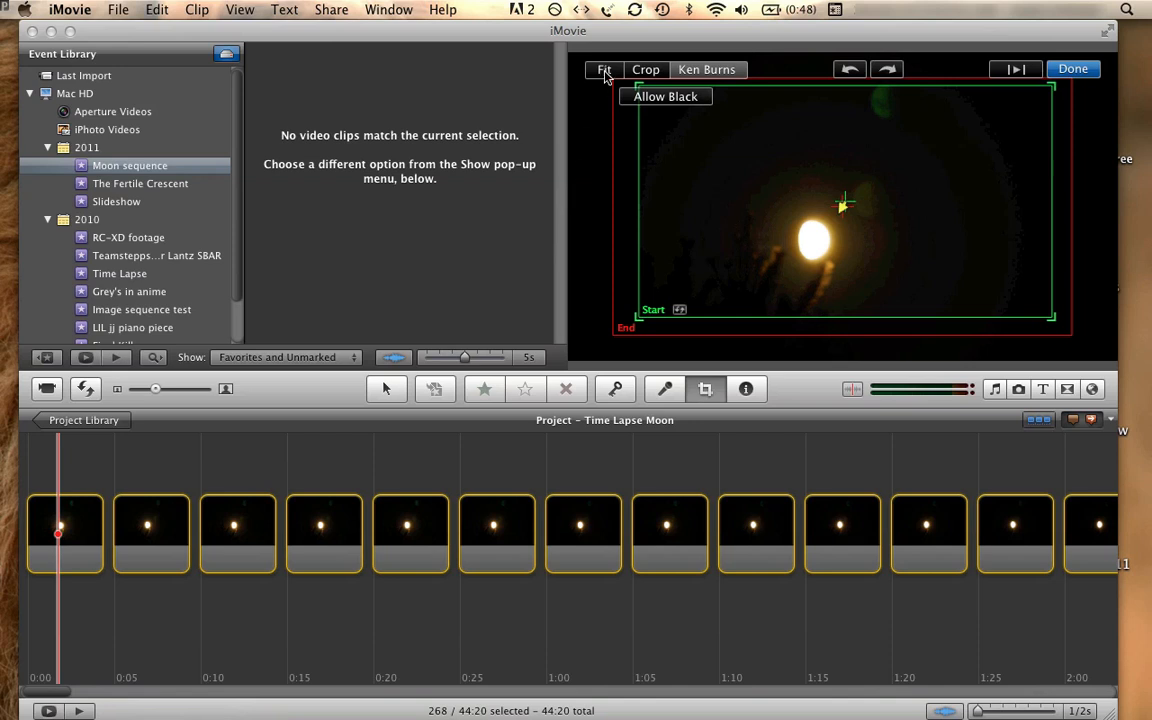
left_click(604, 68)
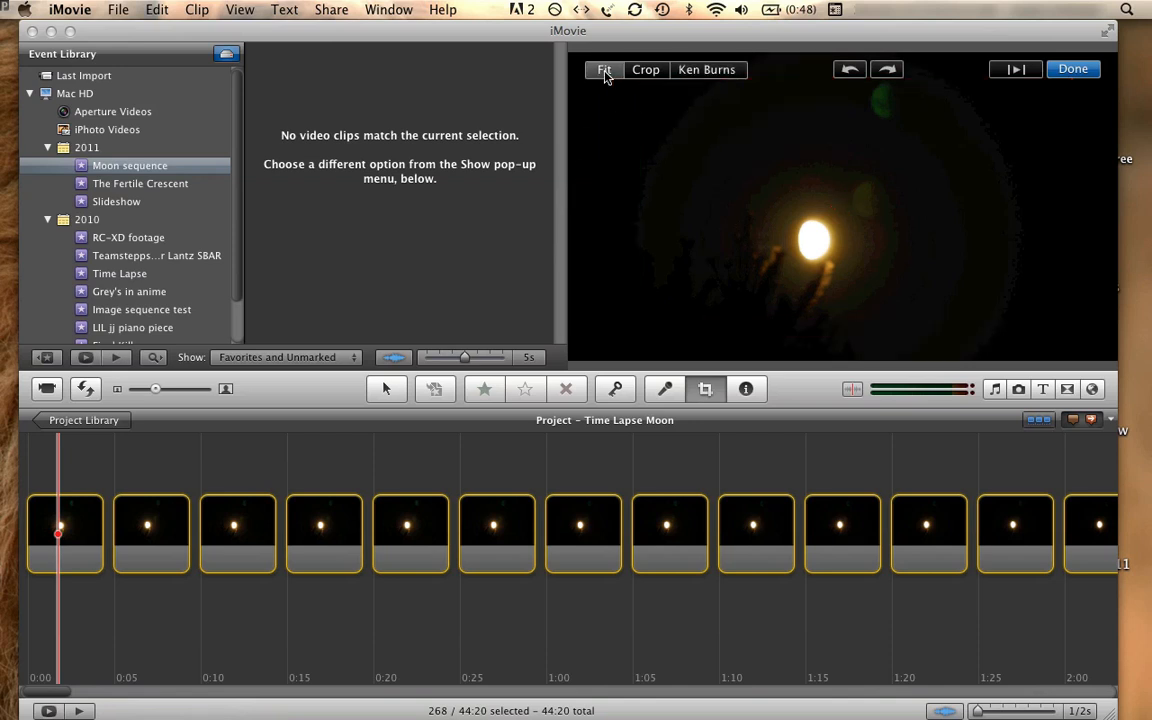
mouse_move(956, 128)
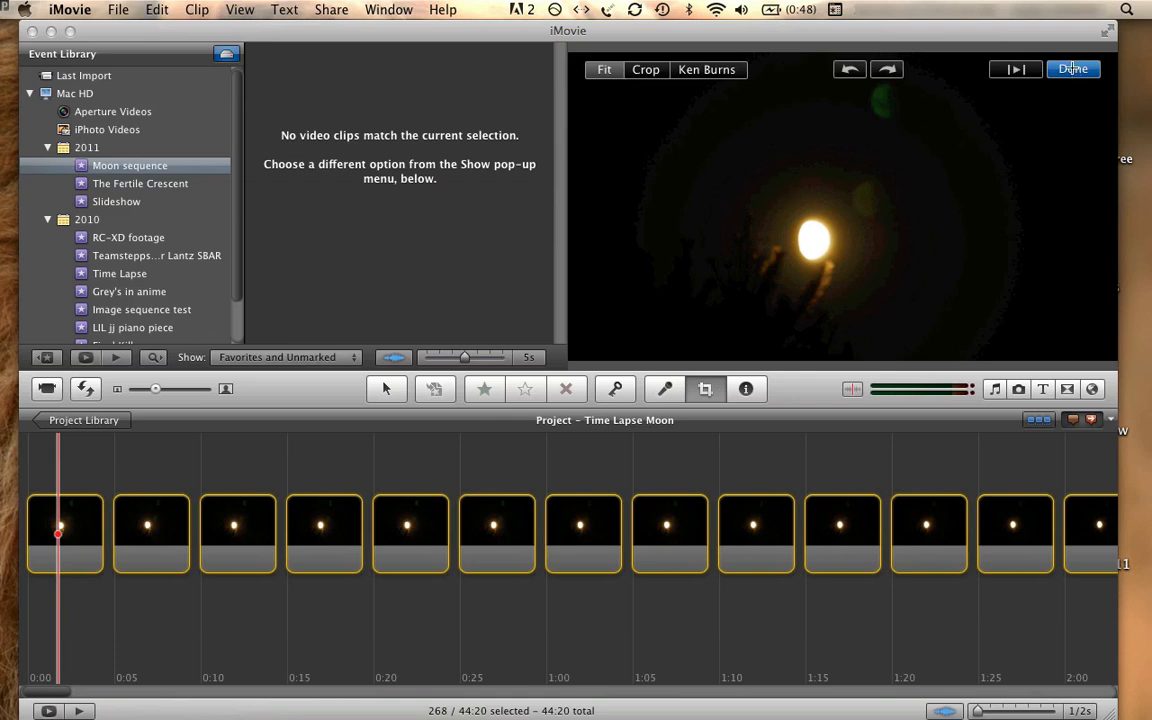
left_click(1072, 68)
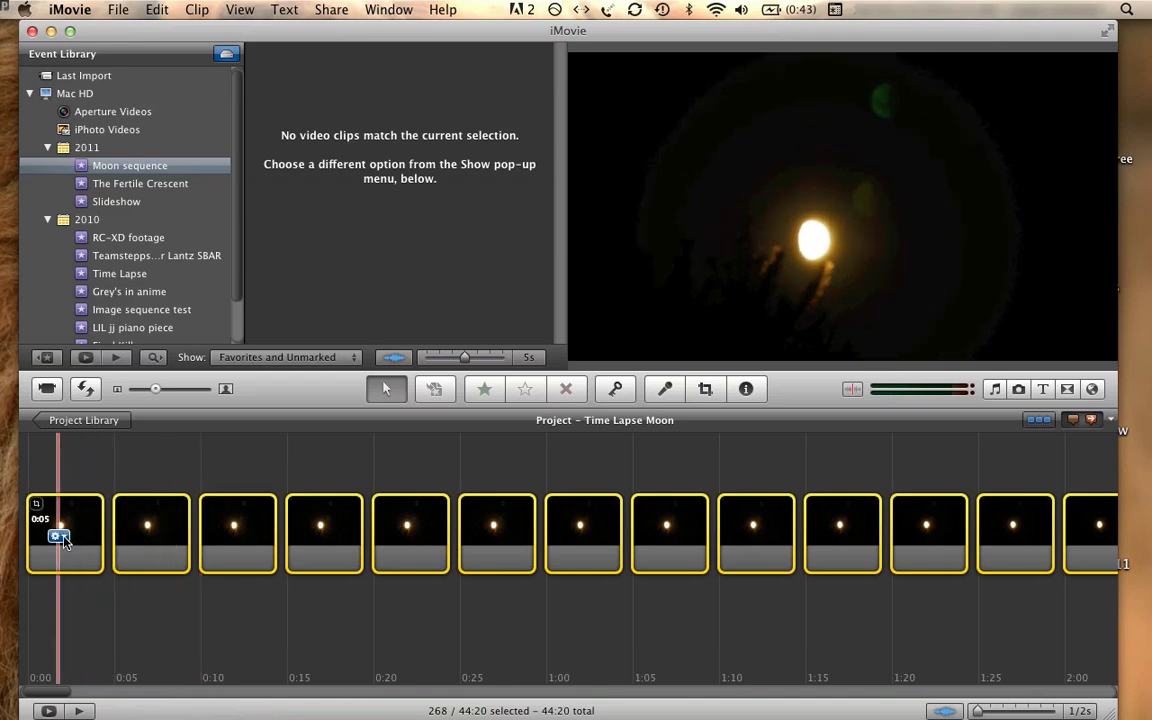
left_click(56, 536)
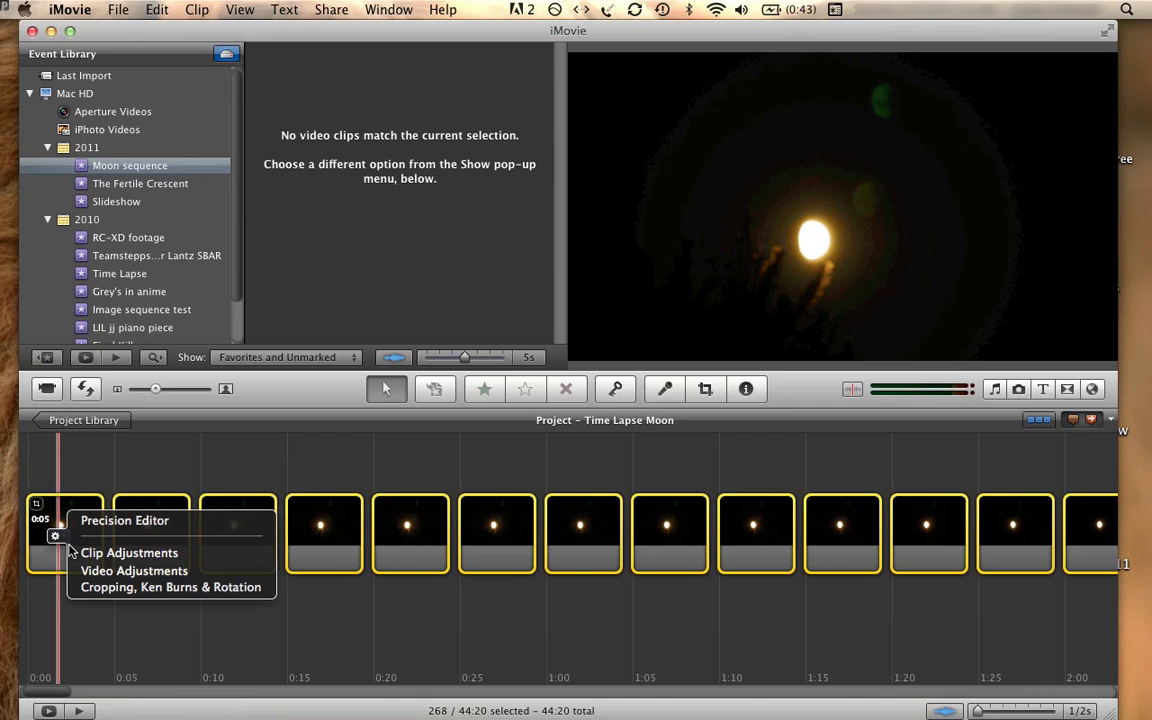
mouse_move(128, 552)
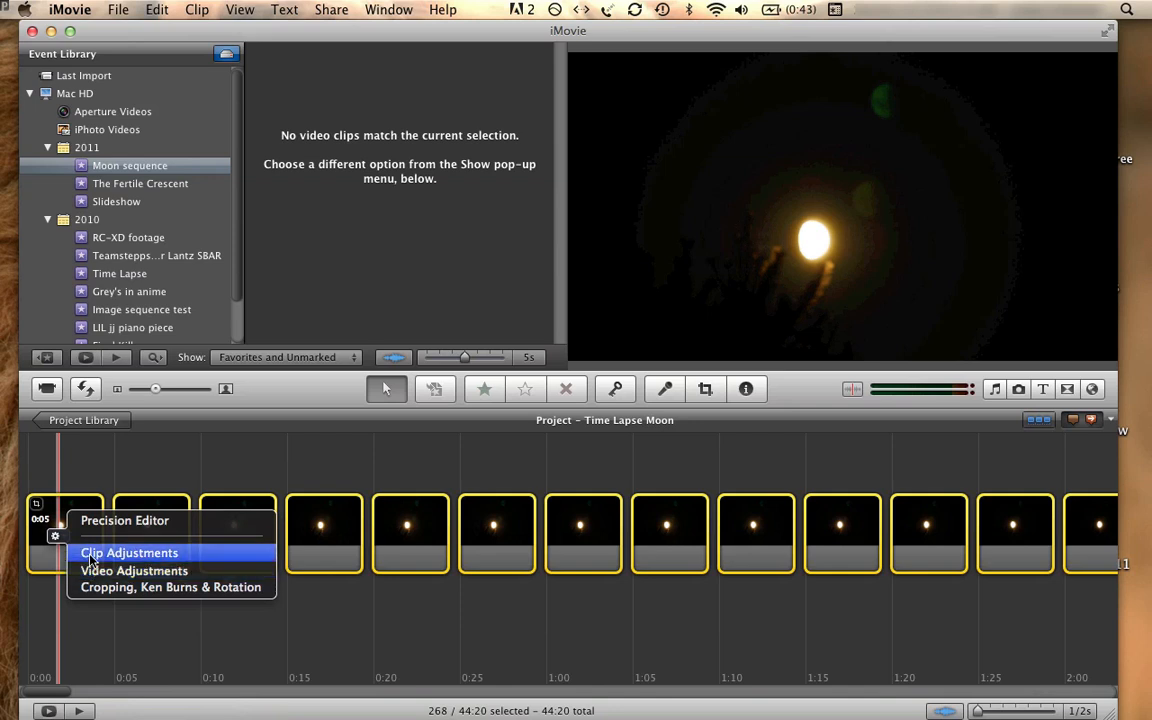
left_click(128, 552)
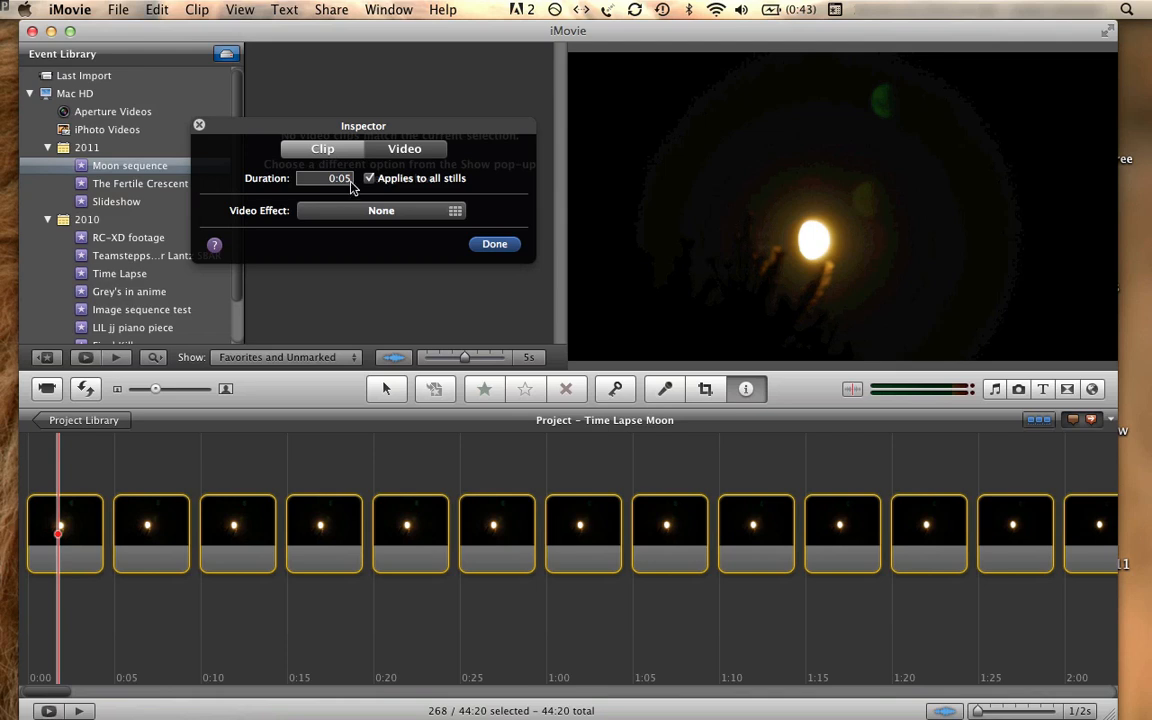
mouse_move(378, 186)
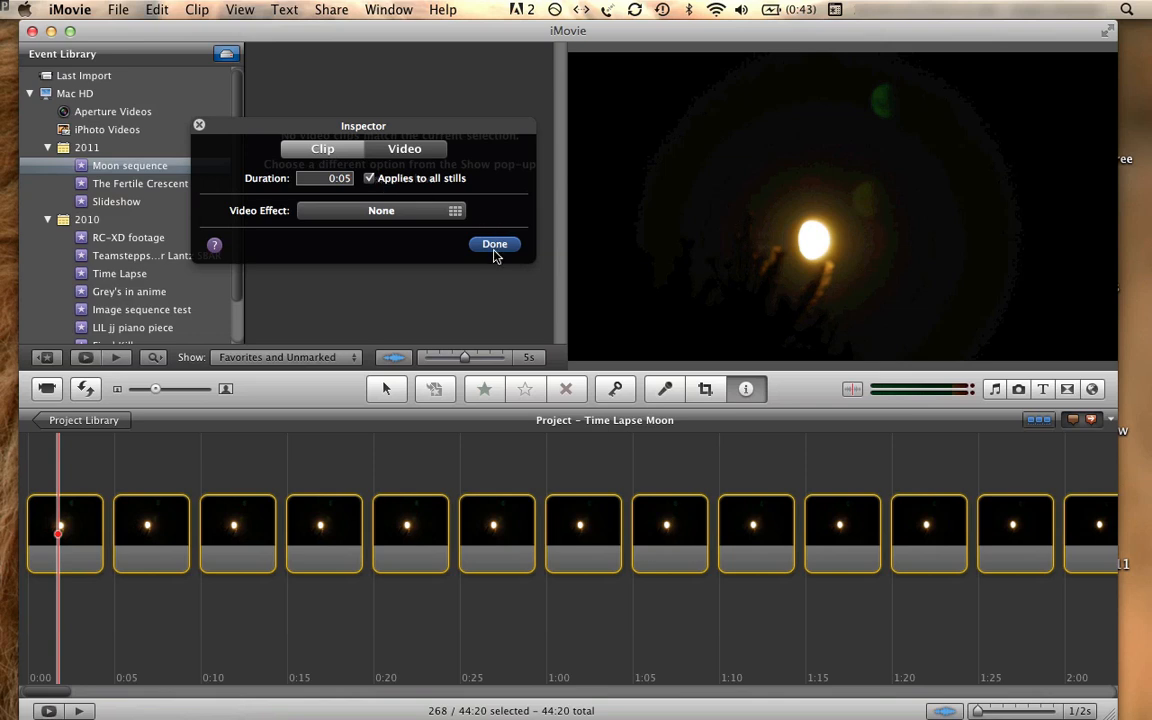
left_click(494, 244)
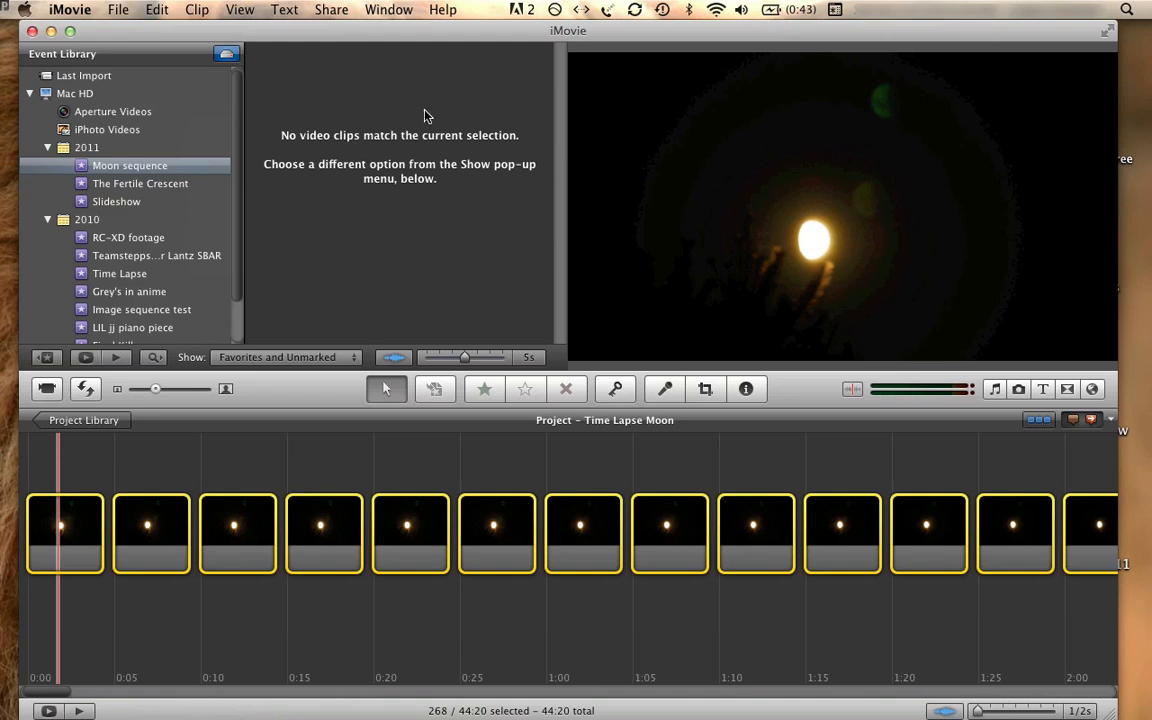
mouse_move(364, 60)
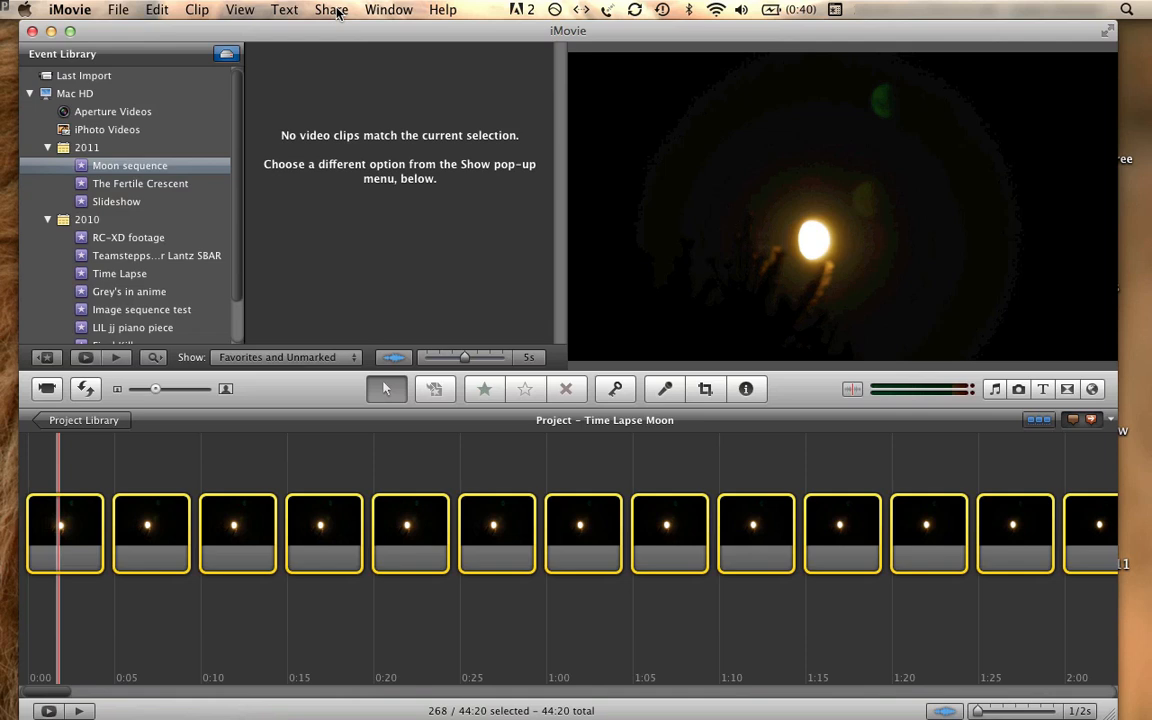
Start a QuickTime export of the project from the Share menu
left_click(332, 8)
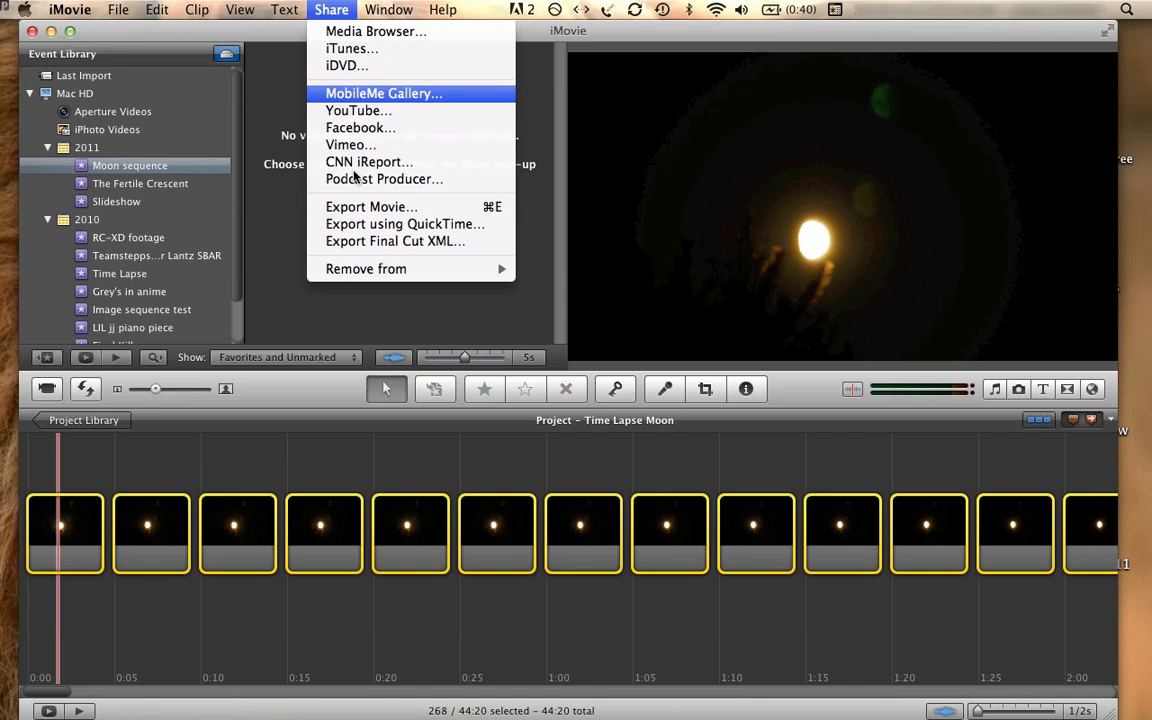
mouse_move(404, 224)
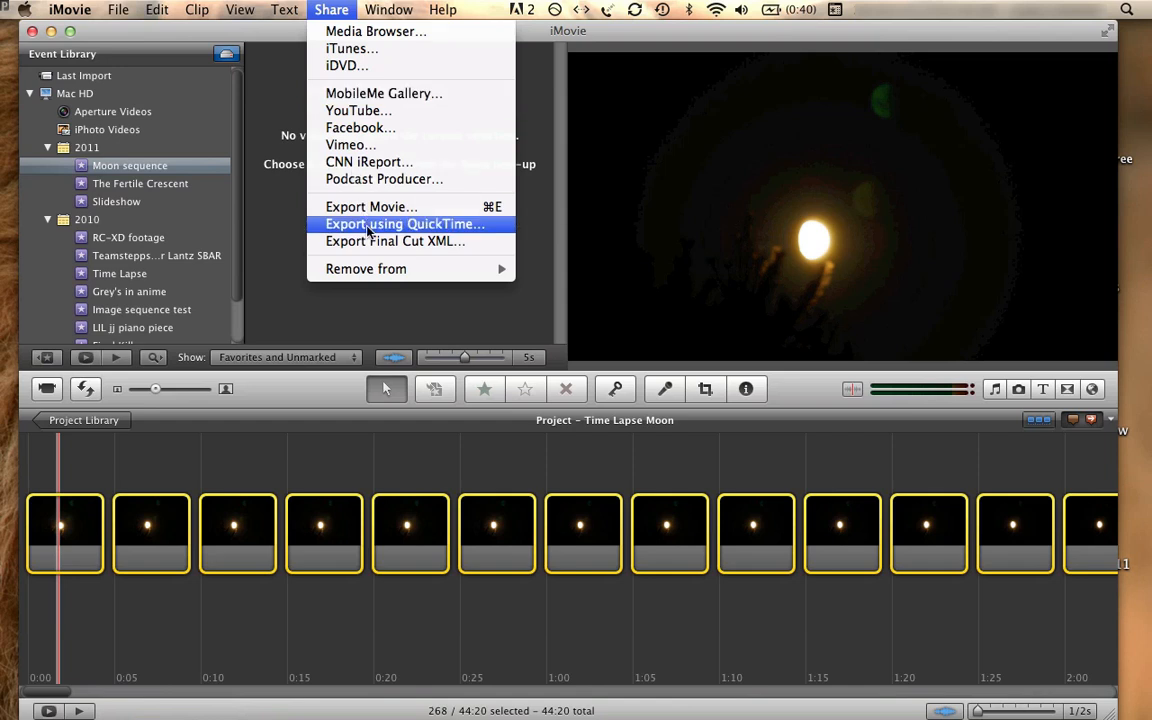
left_click(404, 224)
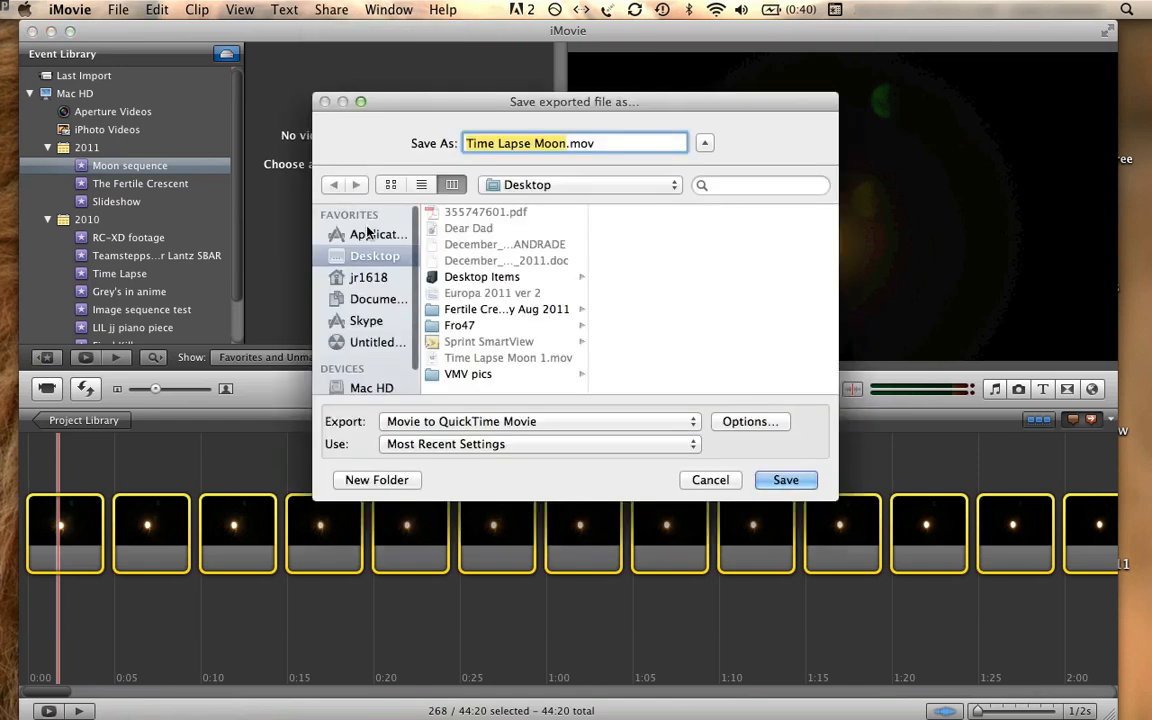
mouse_move(584, 248)
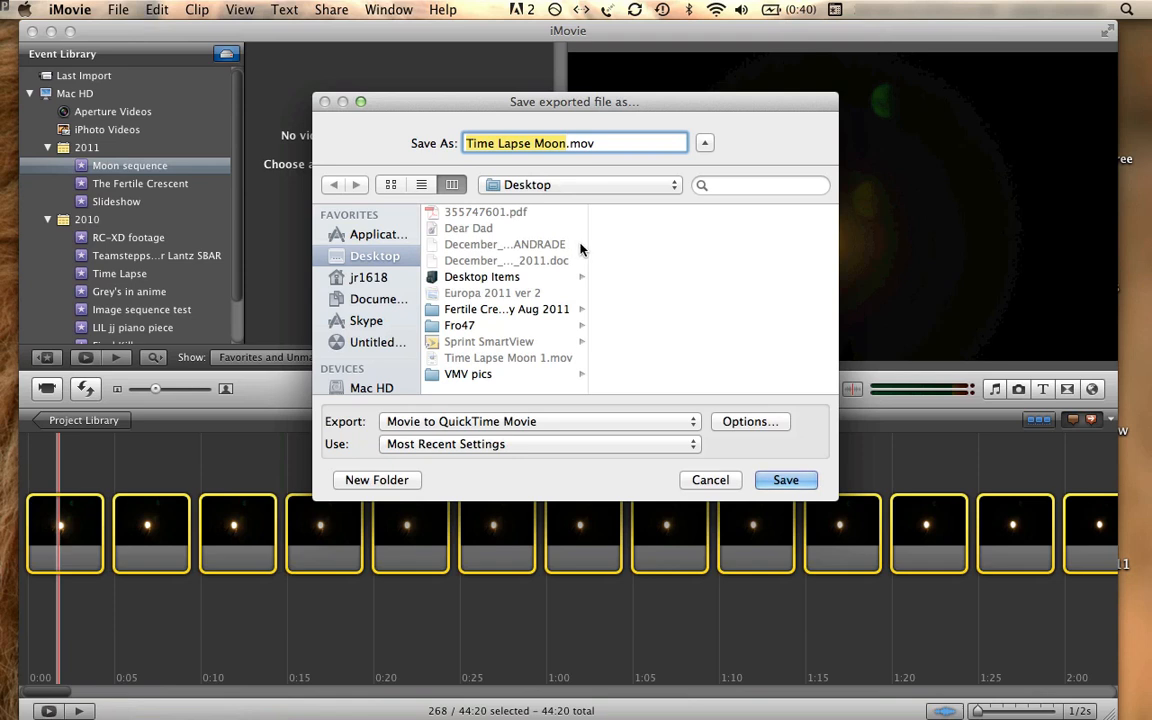
scroll("down", 3)
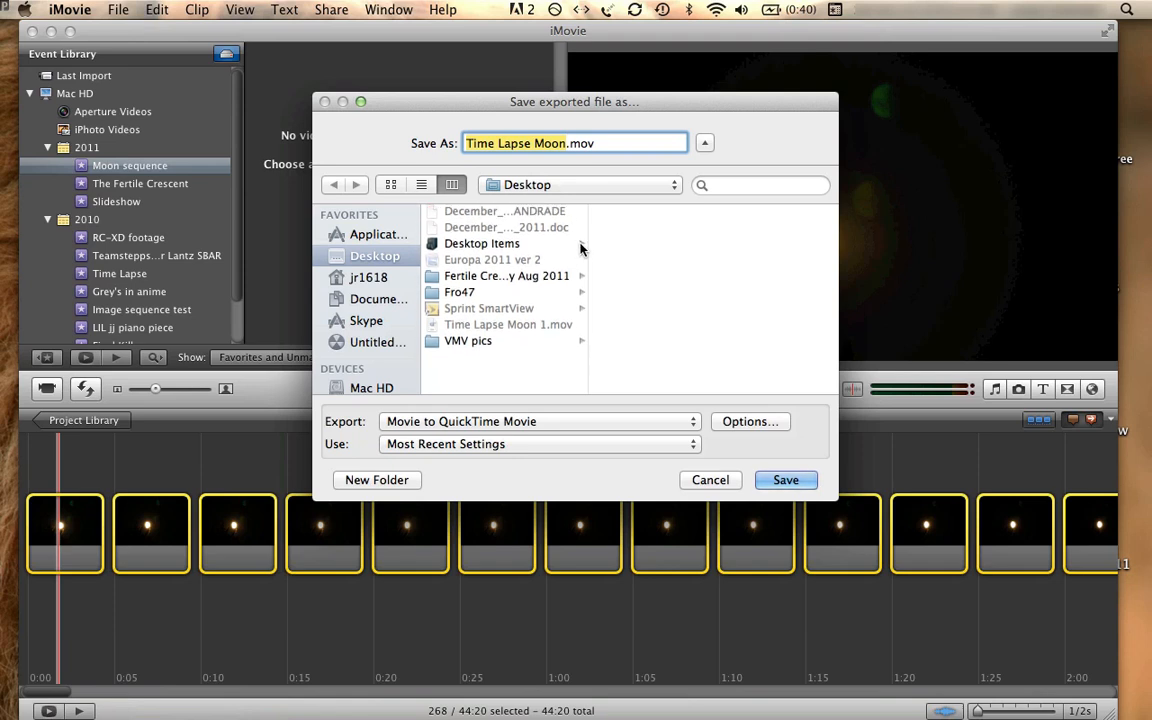
scroll("up", 3)
type(" 1")
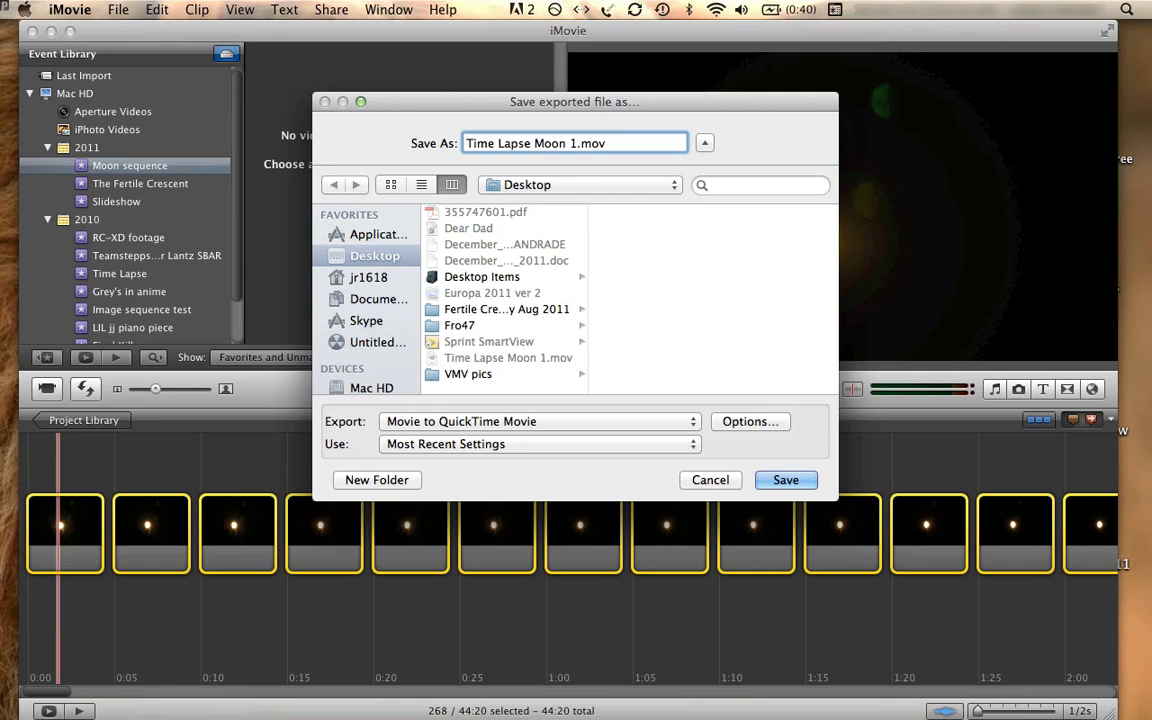
mouse_move(470, 276)
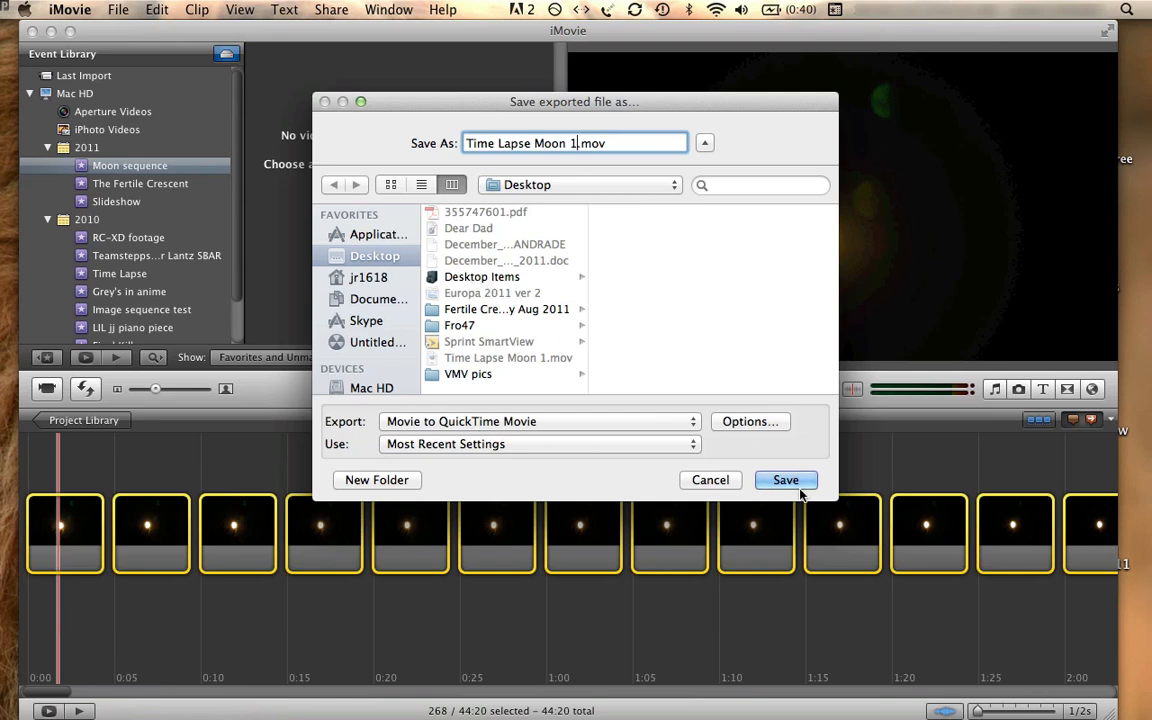
Save the export as Time Lapse Moon 1.mov on the Desktop and answer the replace warning
left_click(784, 480)
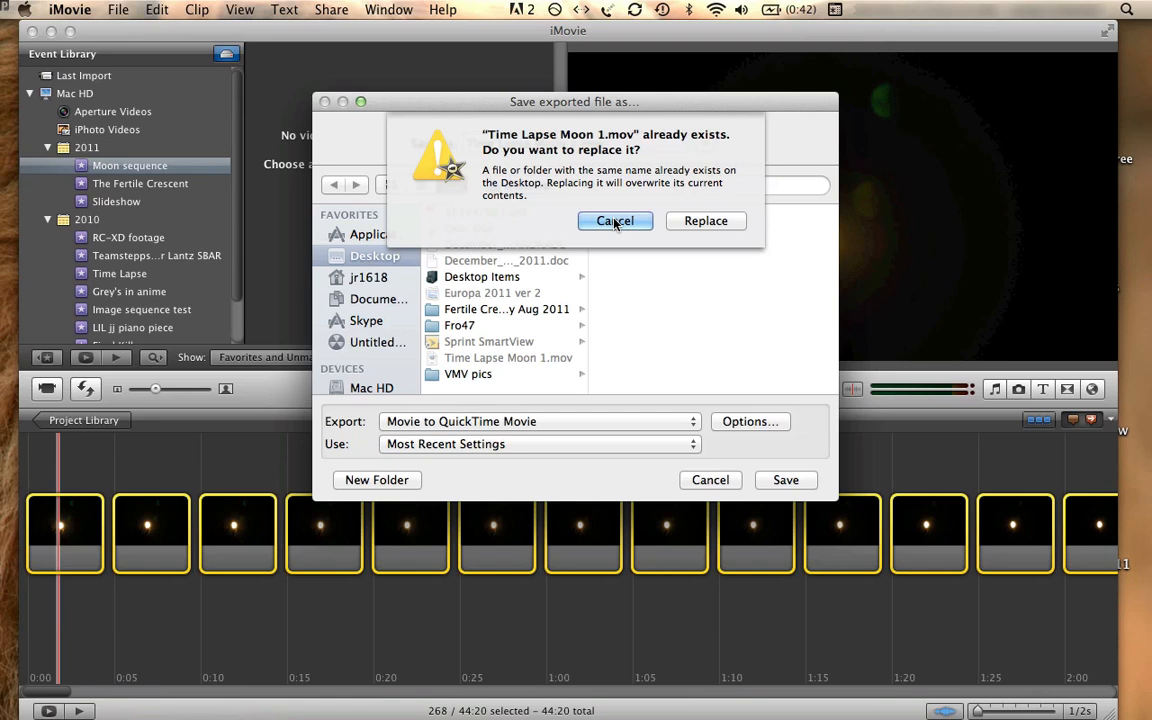
left_click(614, 220)
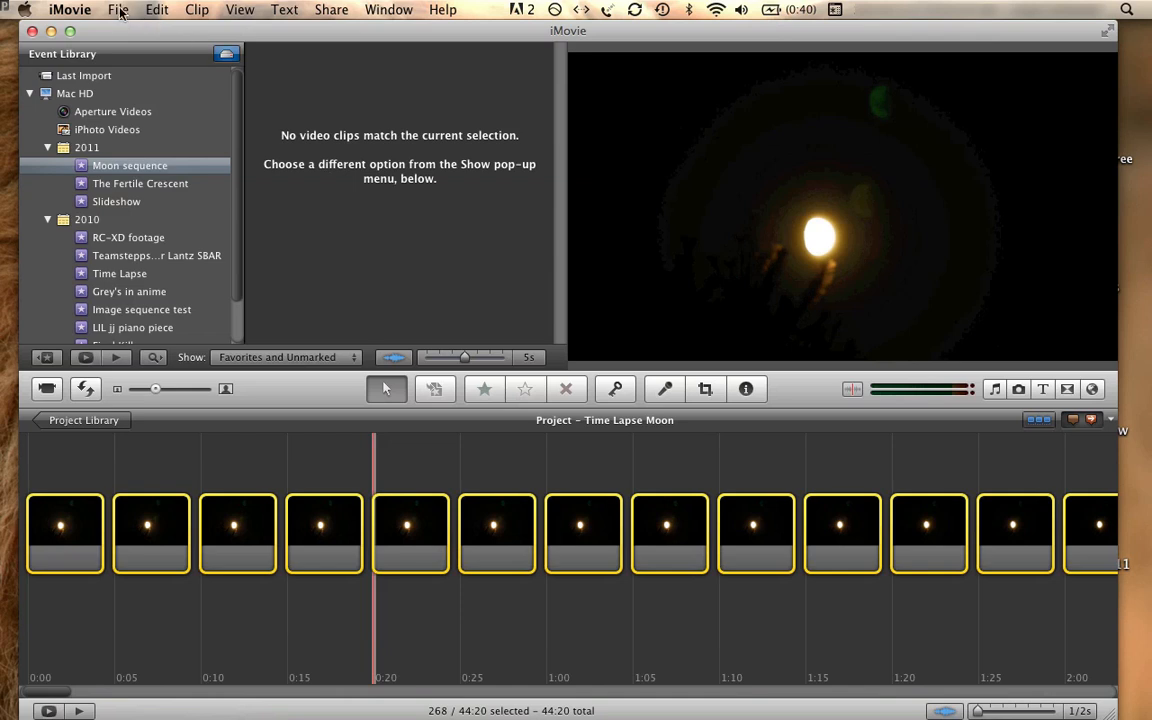
Import Time Lapse Moon 1.mov from the Desktop into the Moon sequence event
left_click(116, 8)
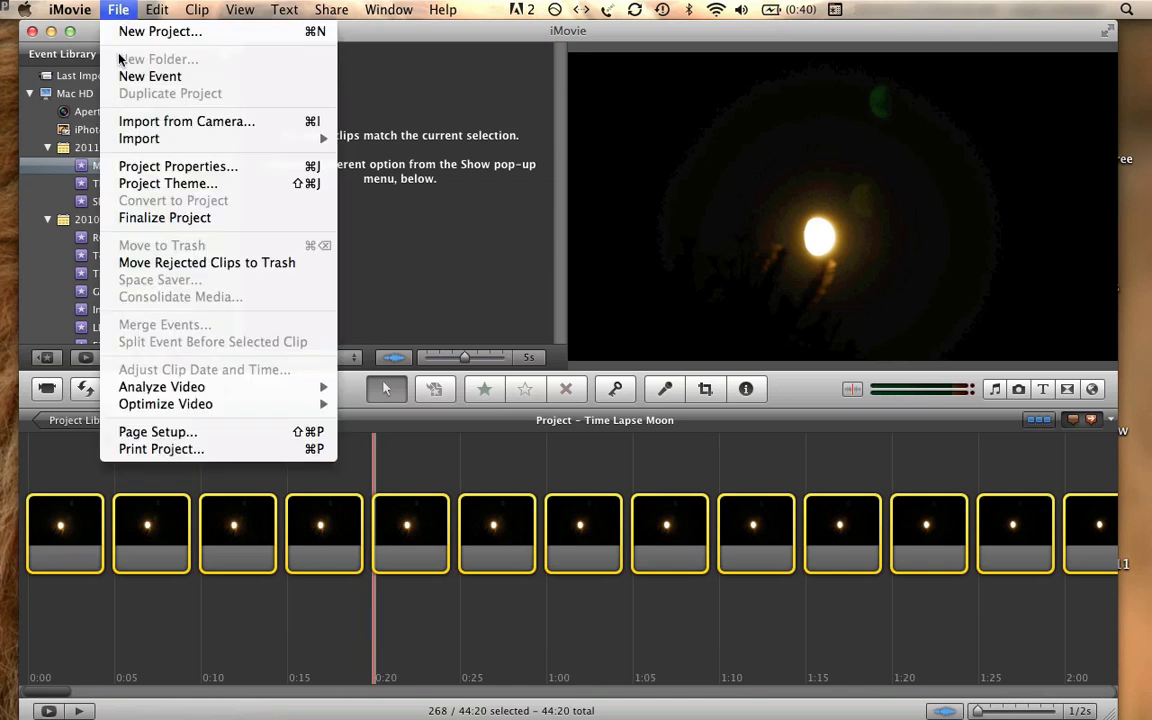
mouse_move(156, 280)
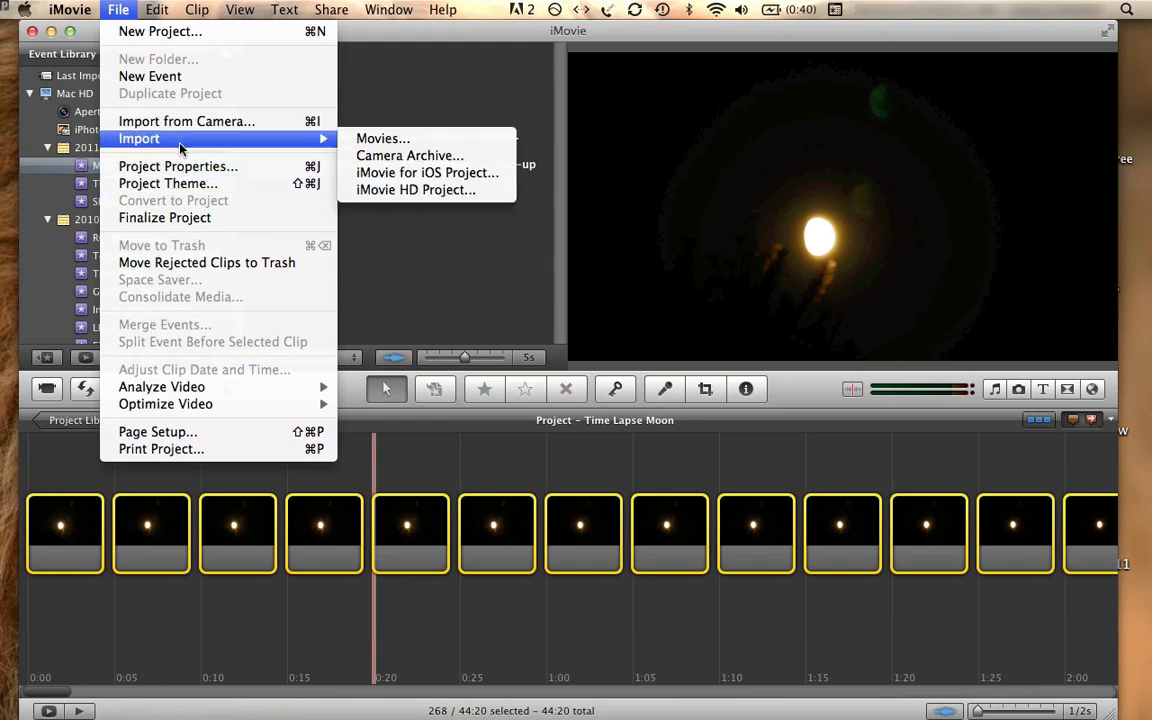
mouse_move(382, 138)
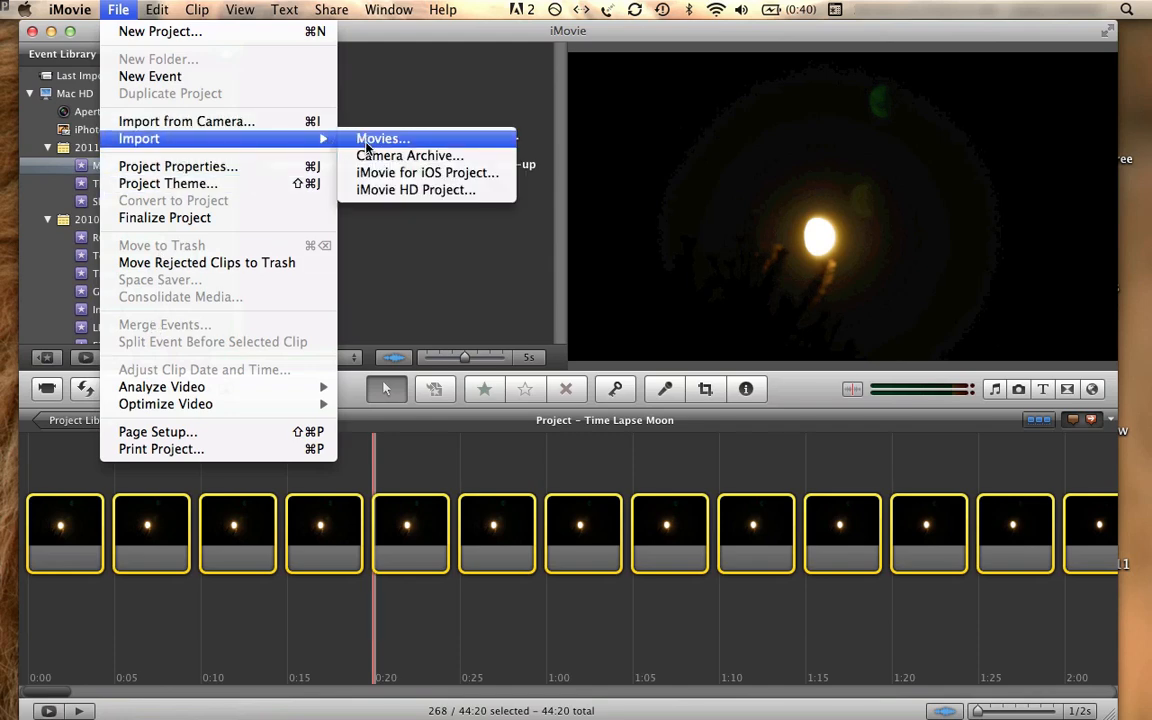
left_click(382, 138)
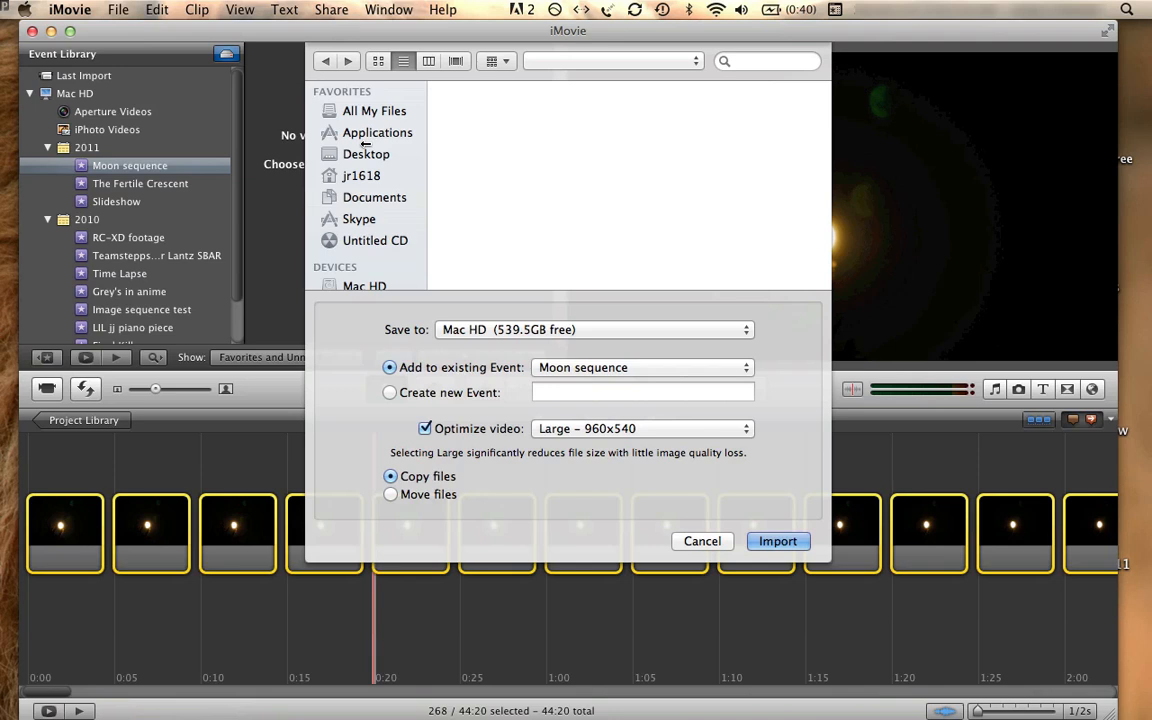
left_click(366, 152)
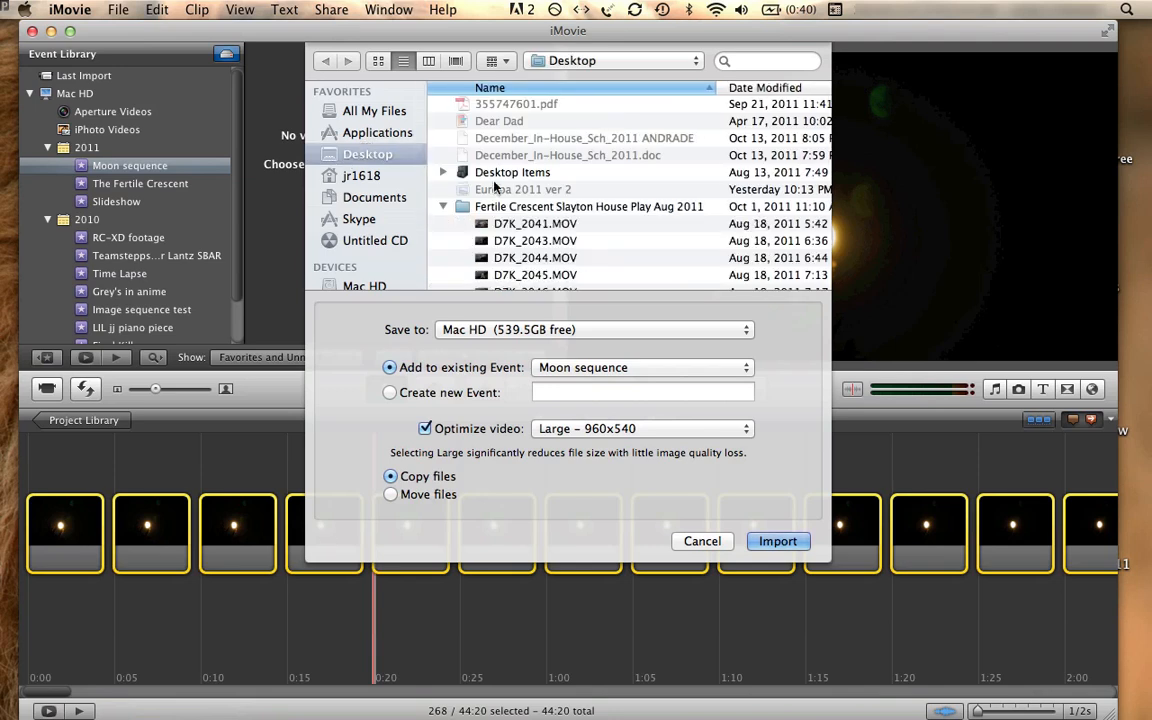
scroll("down", 3)
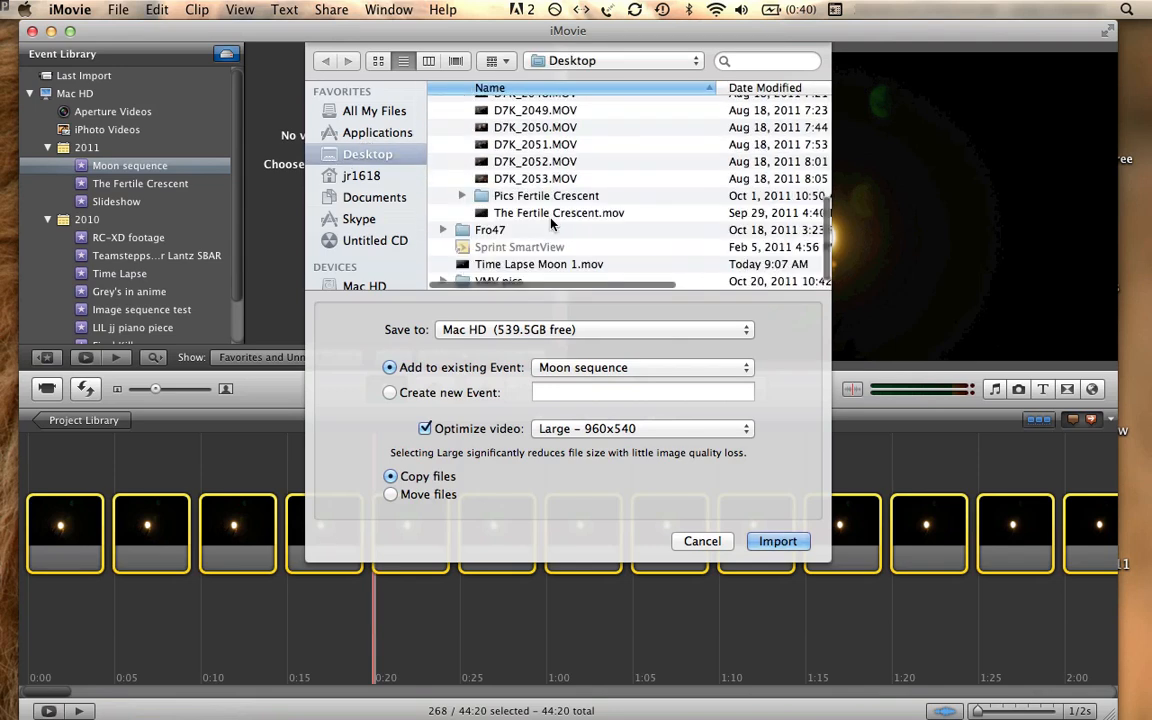
left_click(540, 264)
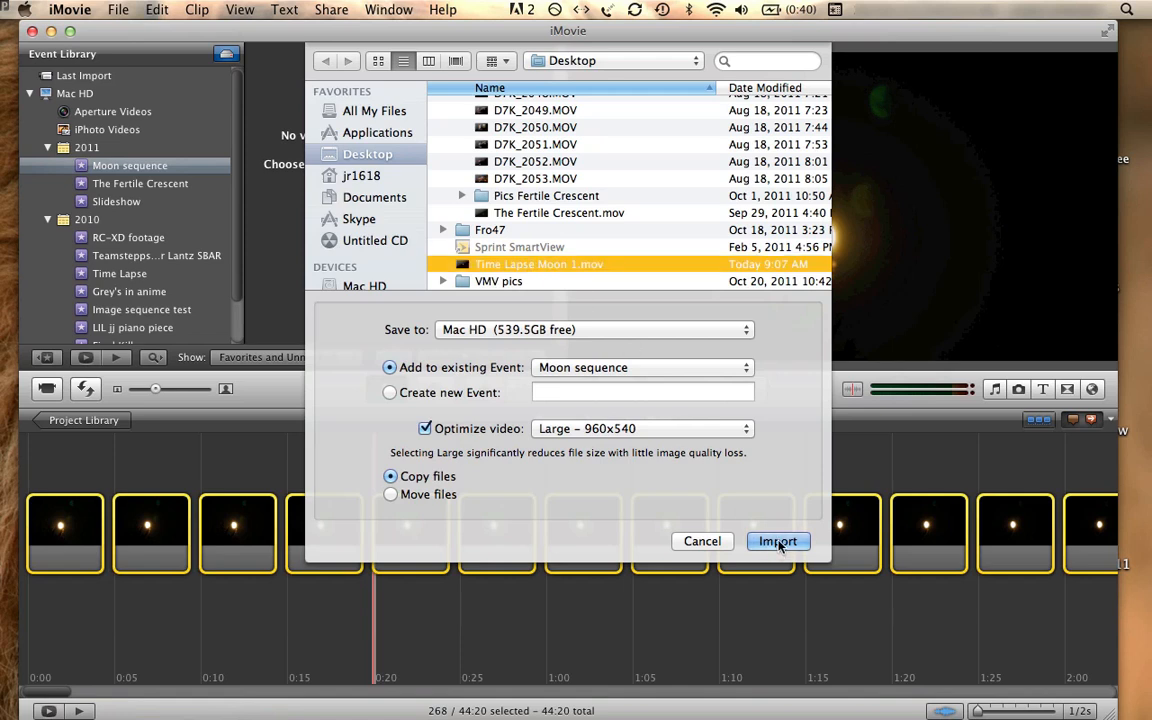
left_click(778, 540)
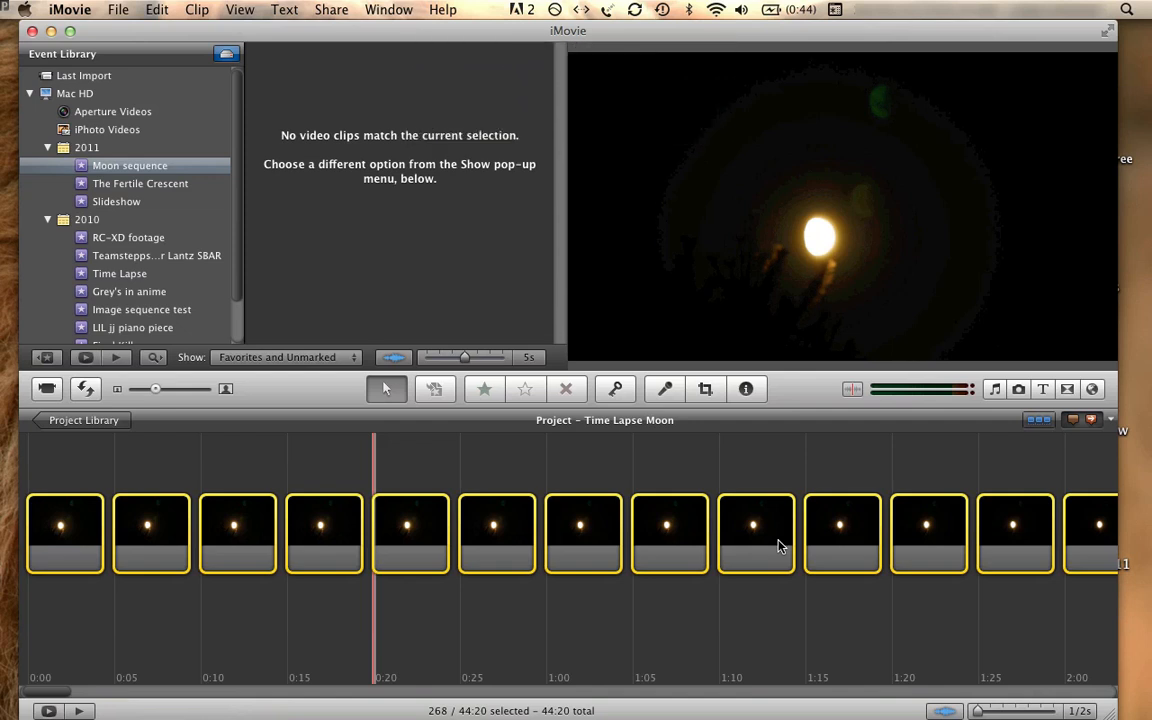
Clear the project and add all clips from the Moon sequence event in their place
left_click(128, 164)
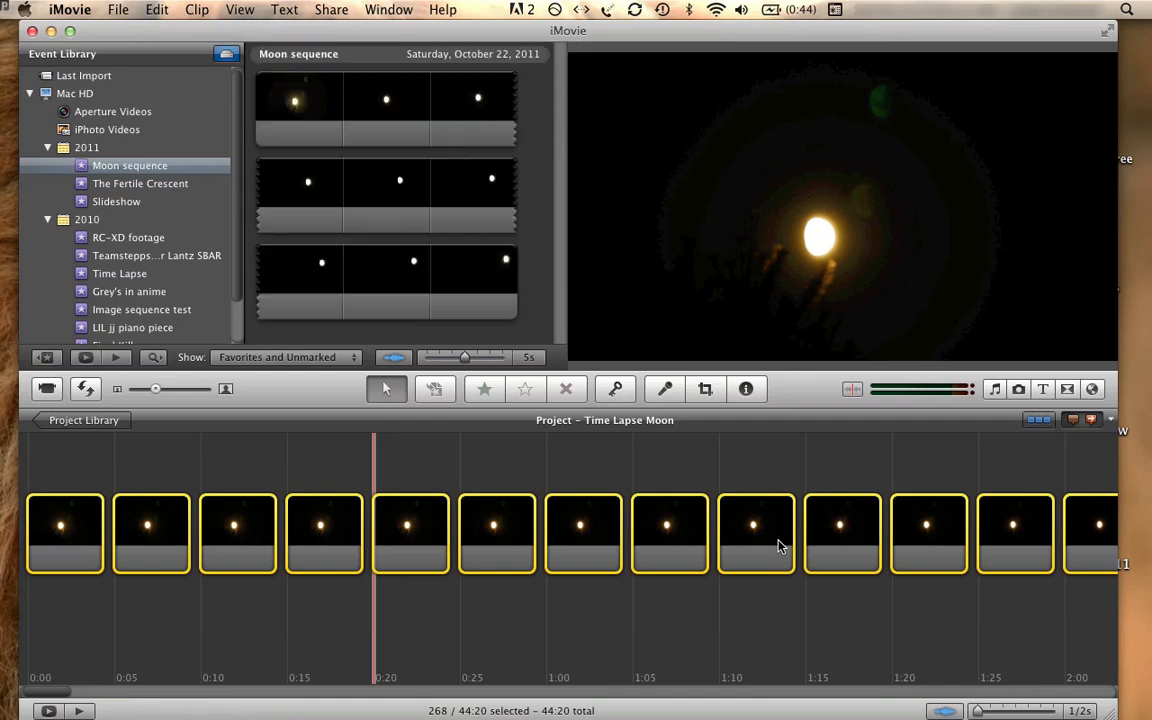
left_click(764, 530)
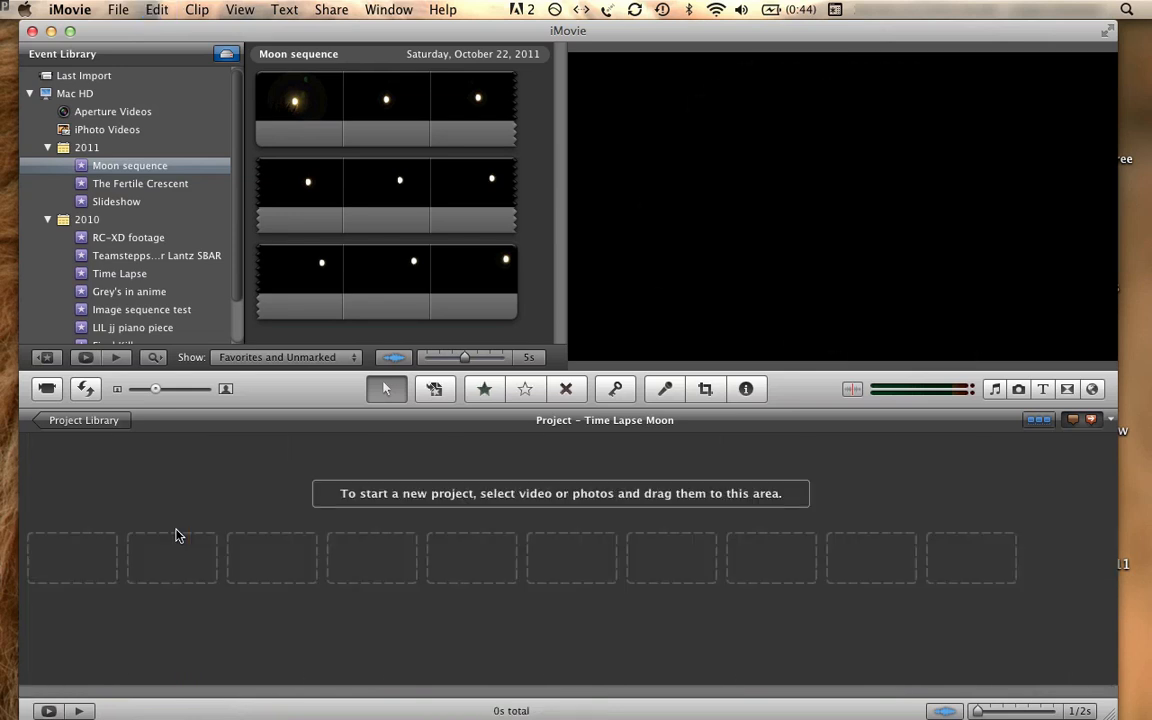
mouse_move(212, 514)
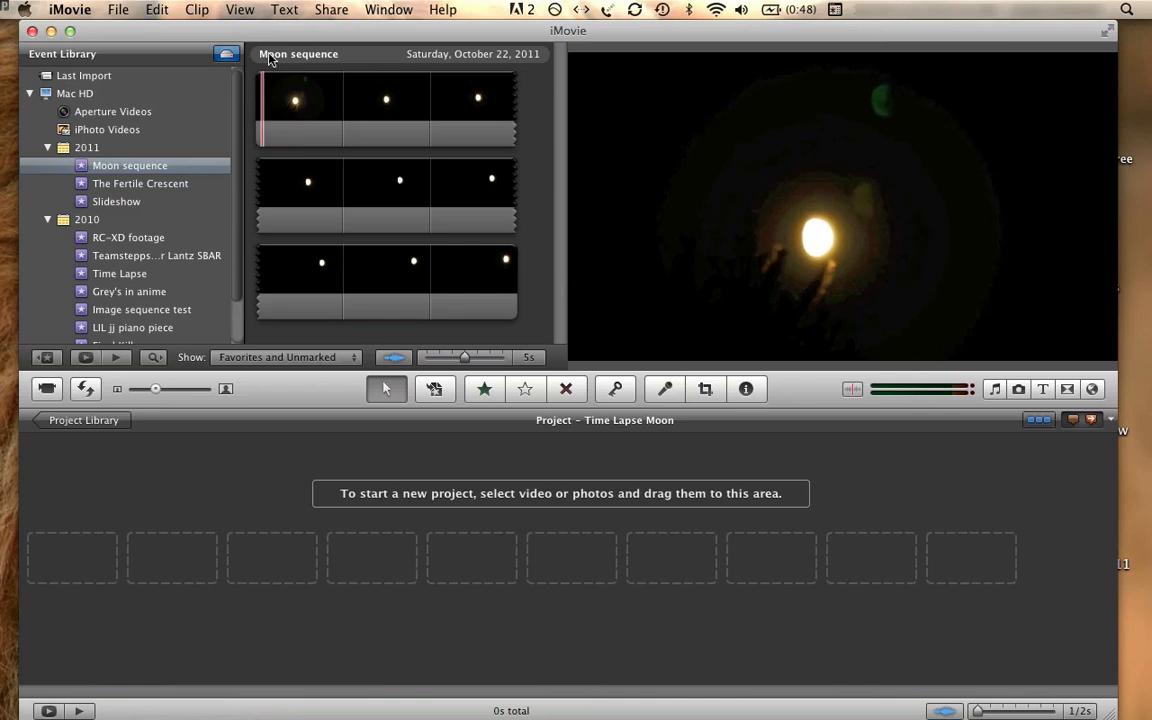
key("cmd+a")
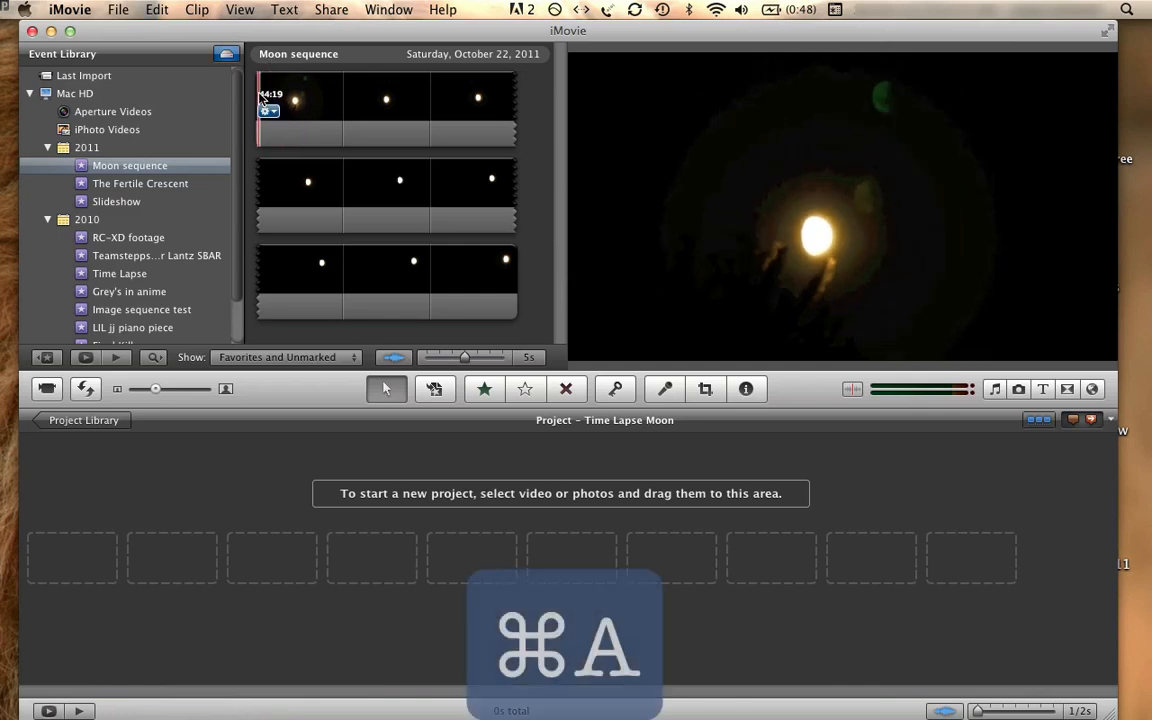
key("cmd+a")
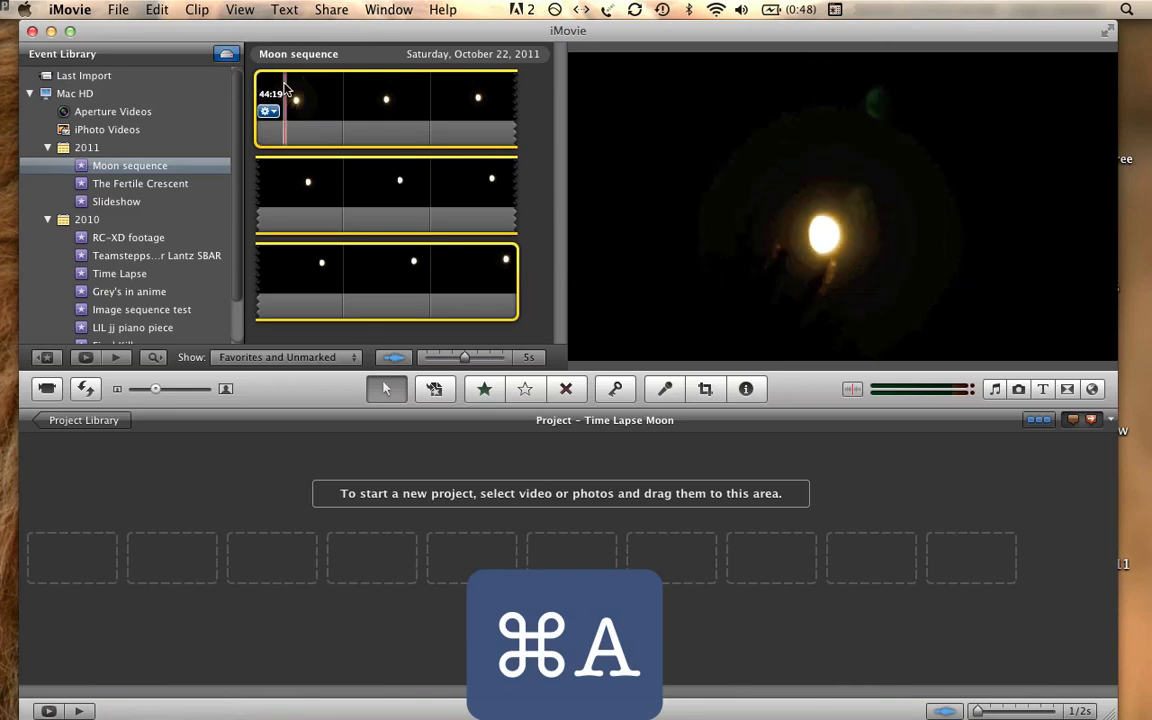
key("cmd+a")
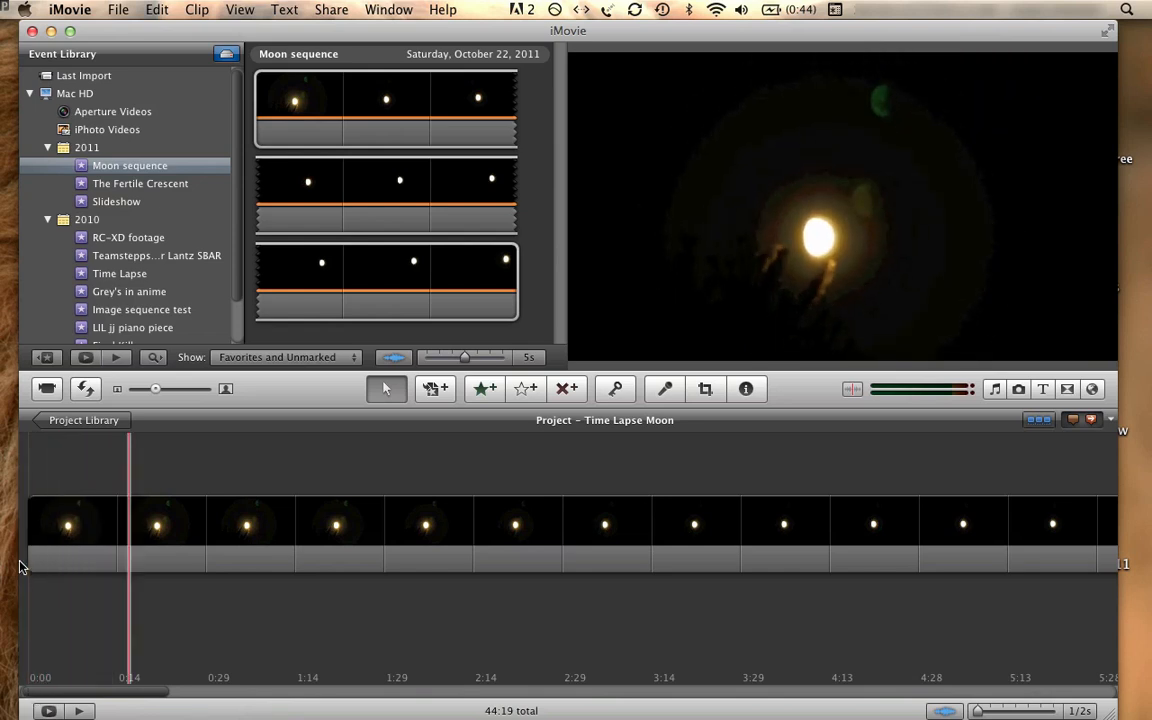
Set the moon clip's speed to 400% in Clip Adjustments, shortening it to 11:04
left_click(490, 524)
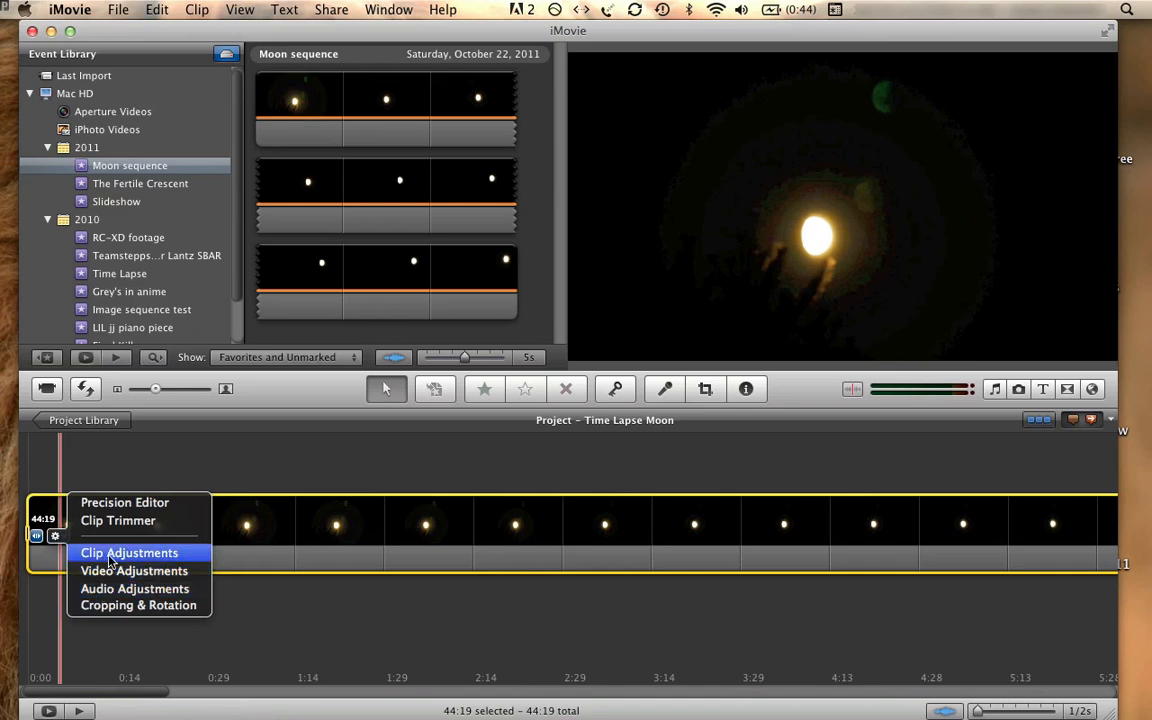
left_click(128, 552)
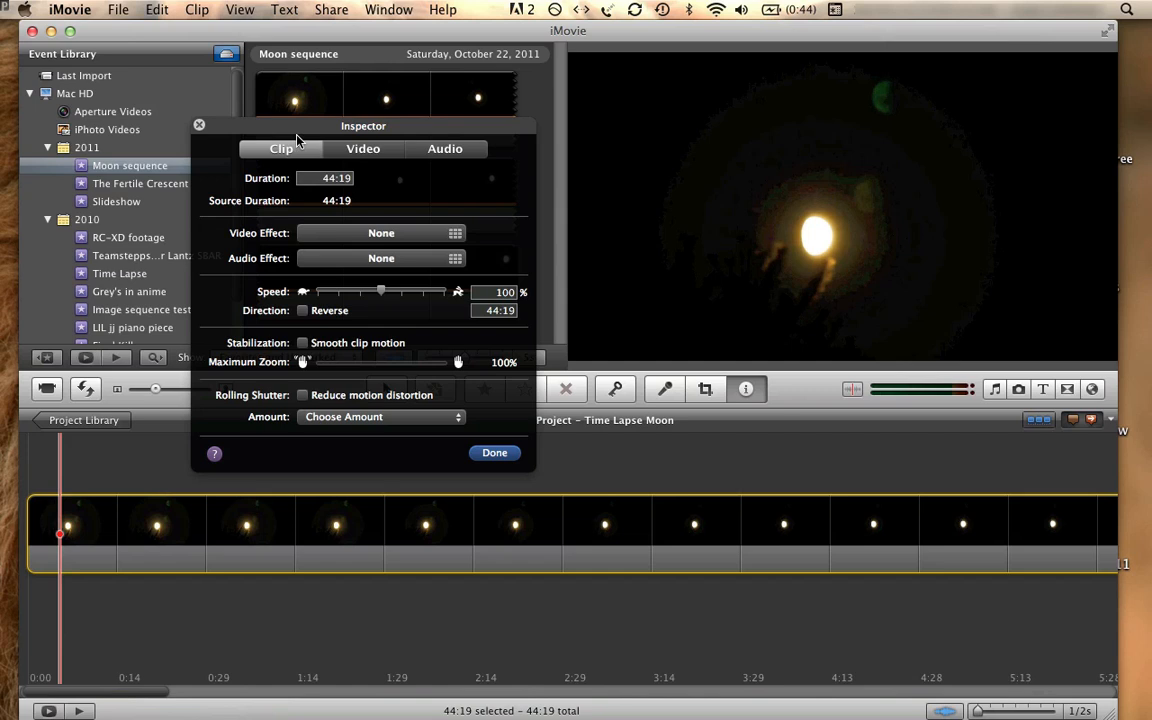
mouse_move(296, 284)
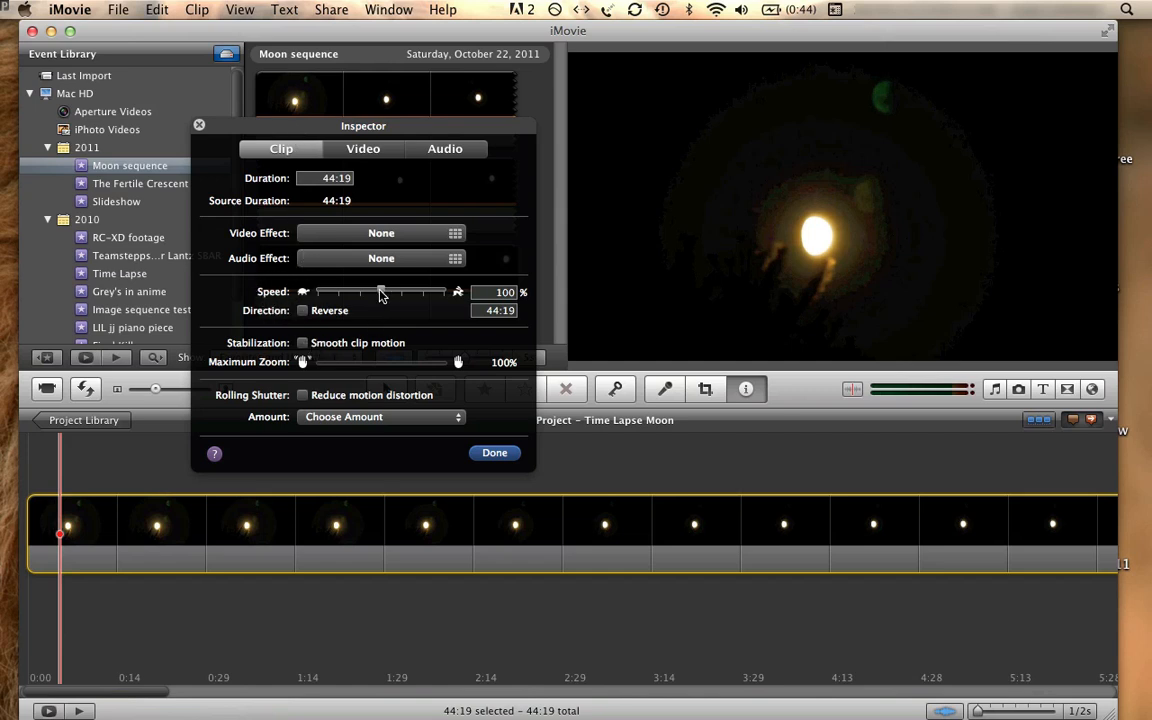
left_click_drag(380, 292, 404, 292)
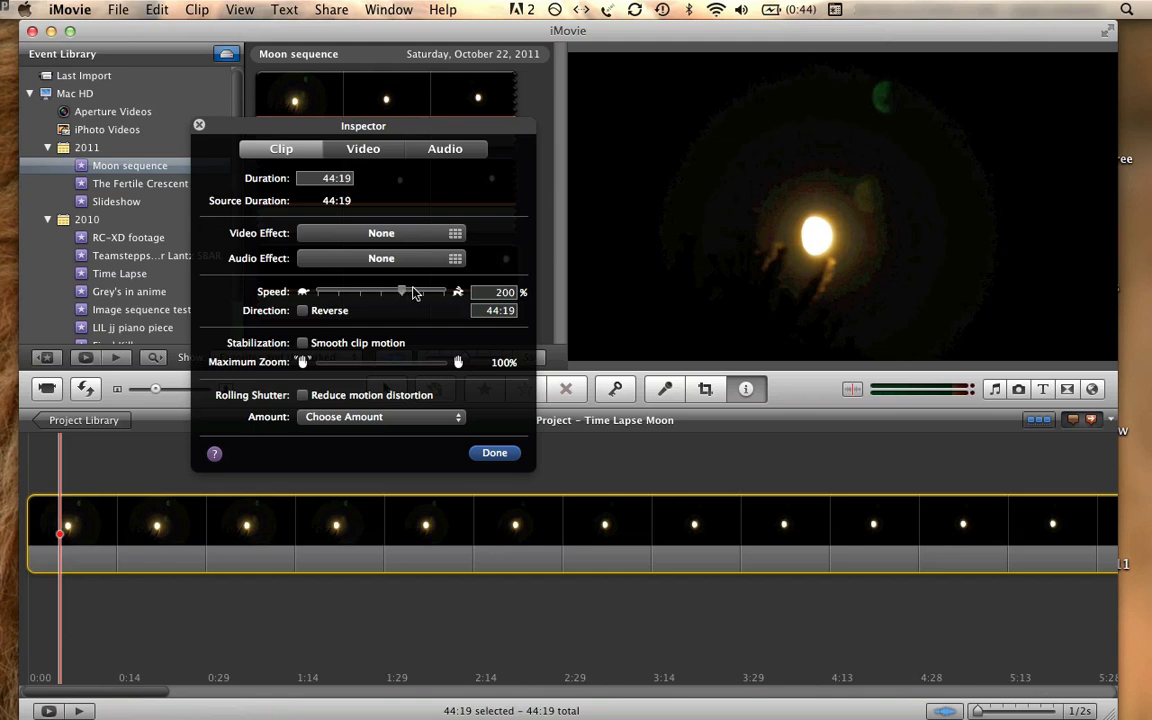
left_click_drag(402, 292, 420, 292)
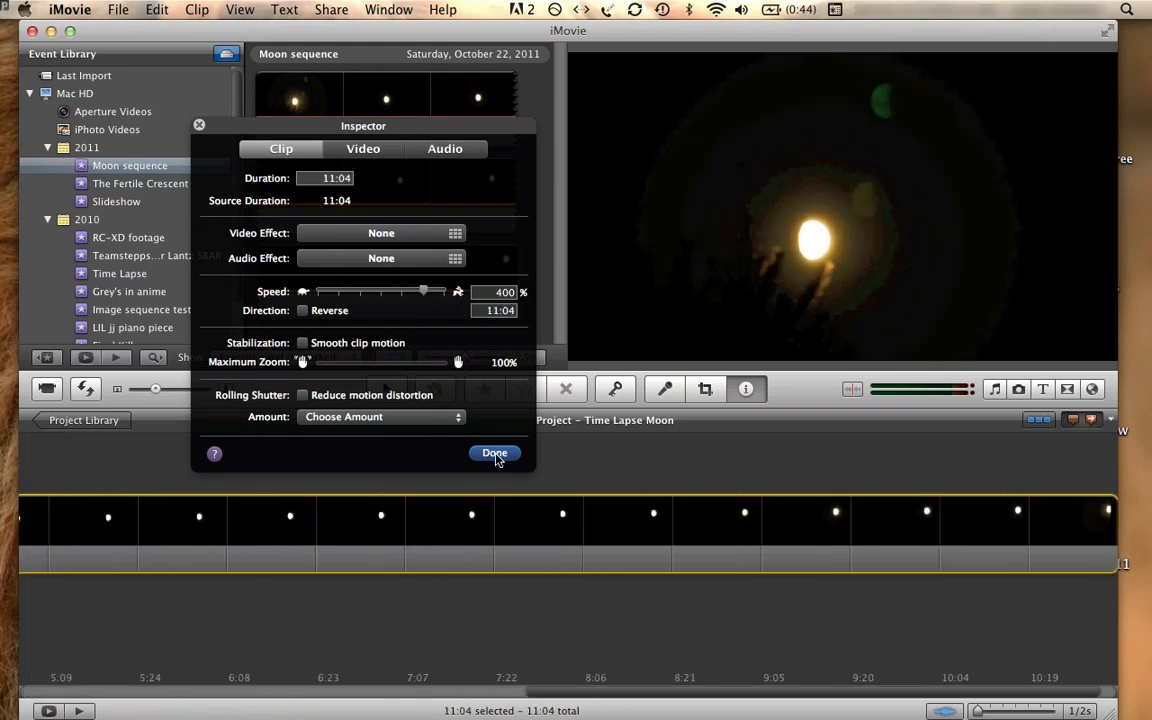
left_click(494, 452)
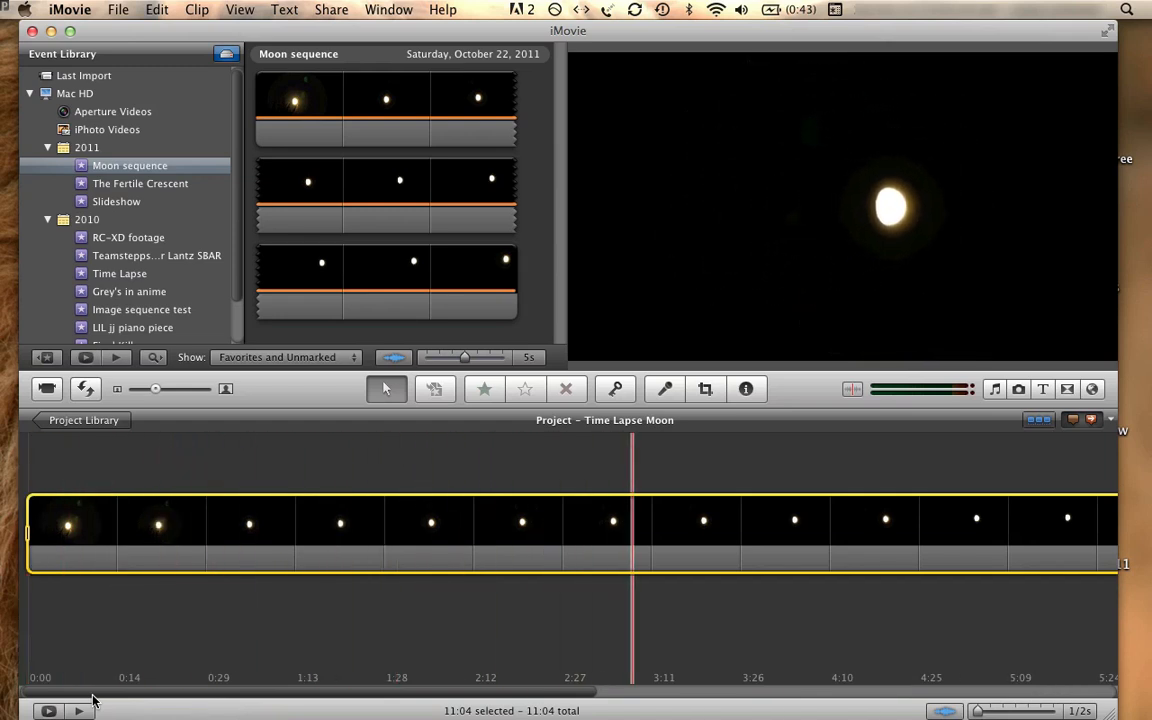
Return the playhead to the project start to review the sped-up clip
left_click(48, 712)
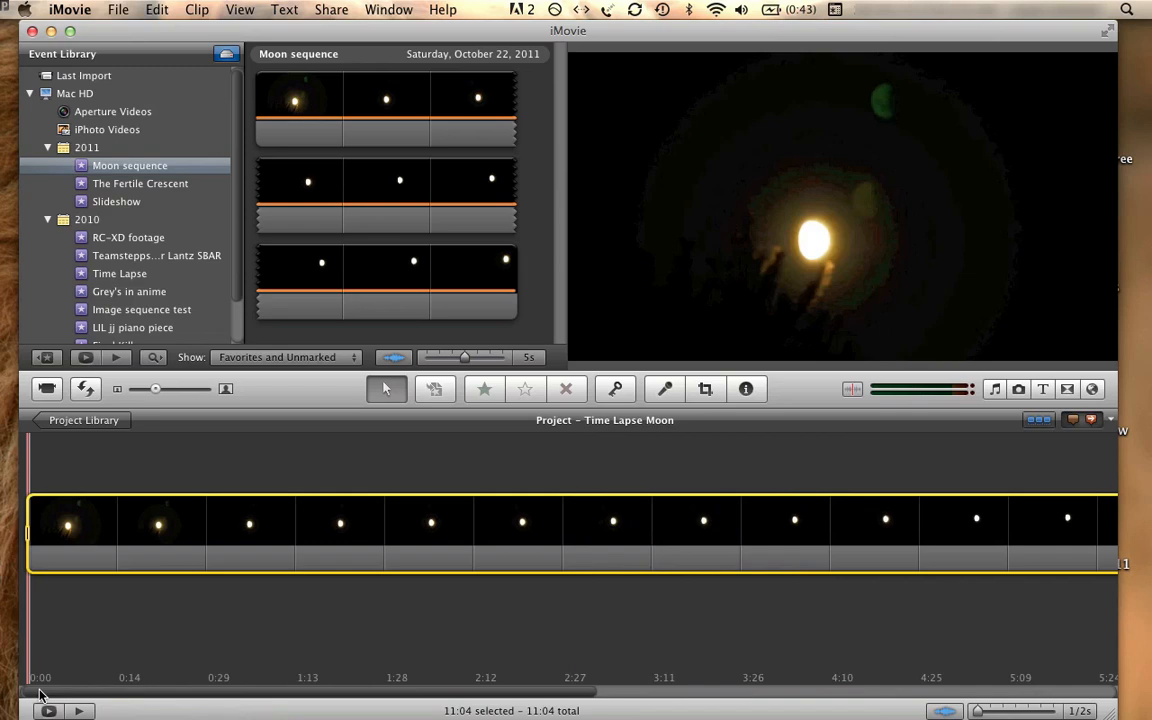